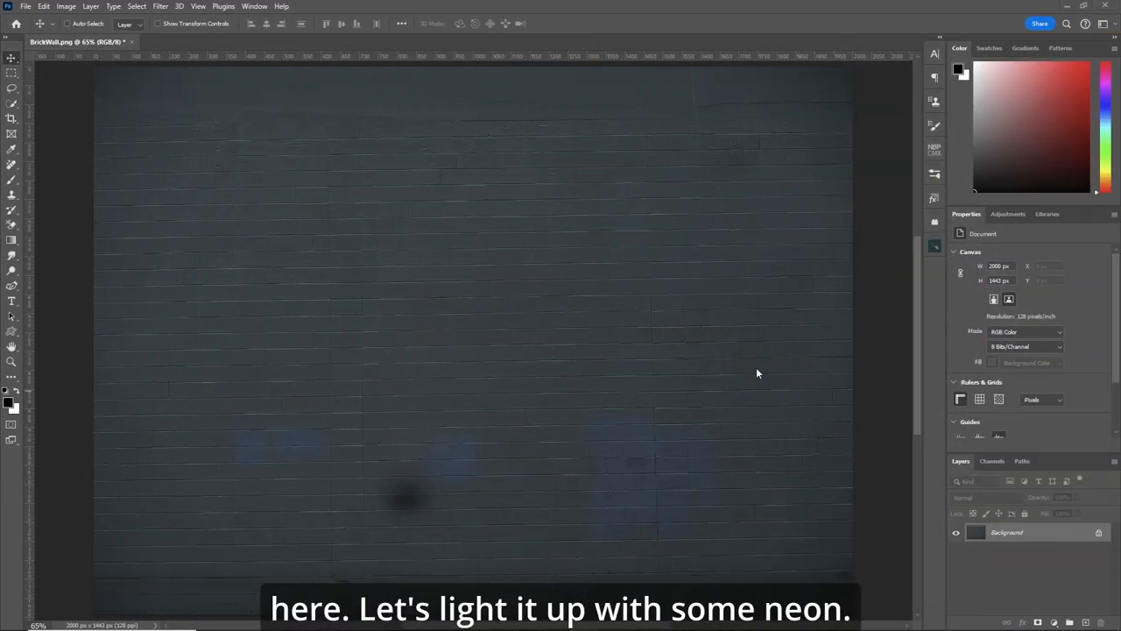
mouse_move(38, 305)
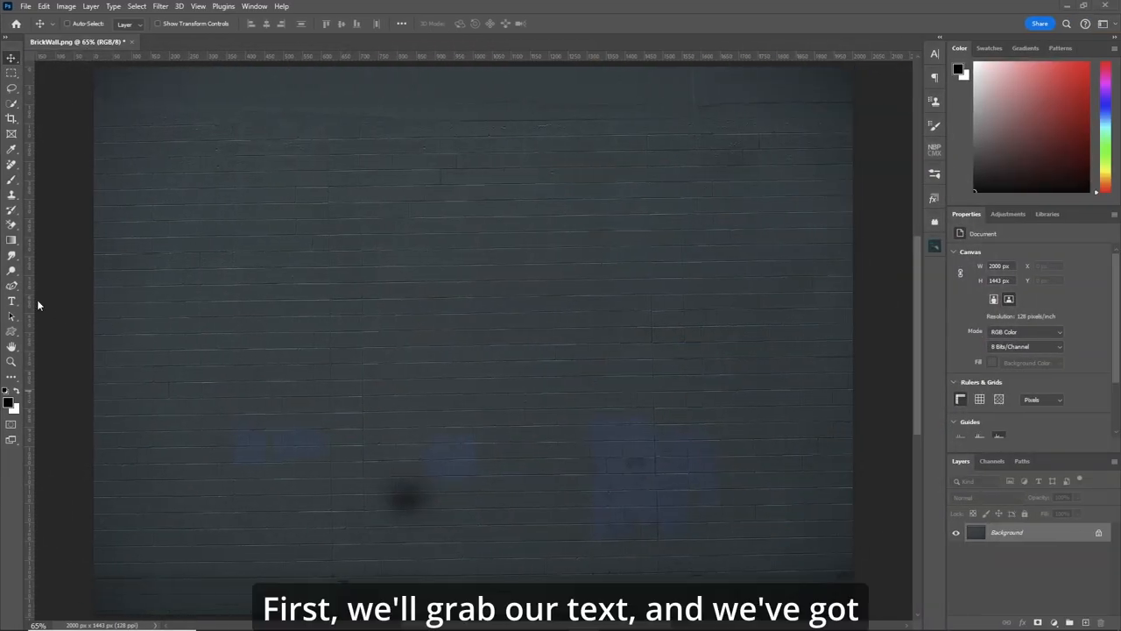
Step: Add a white 'ROCK STAR!!' text layer in Comic Sans MS over the brick wall and commit it
left_click(11, 300)
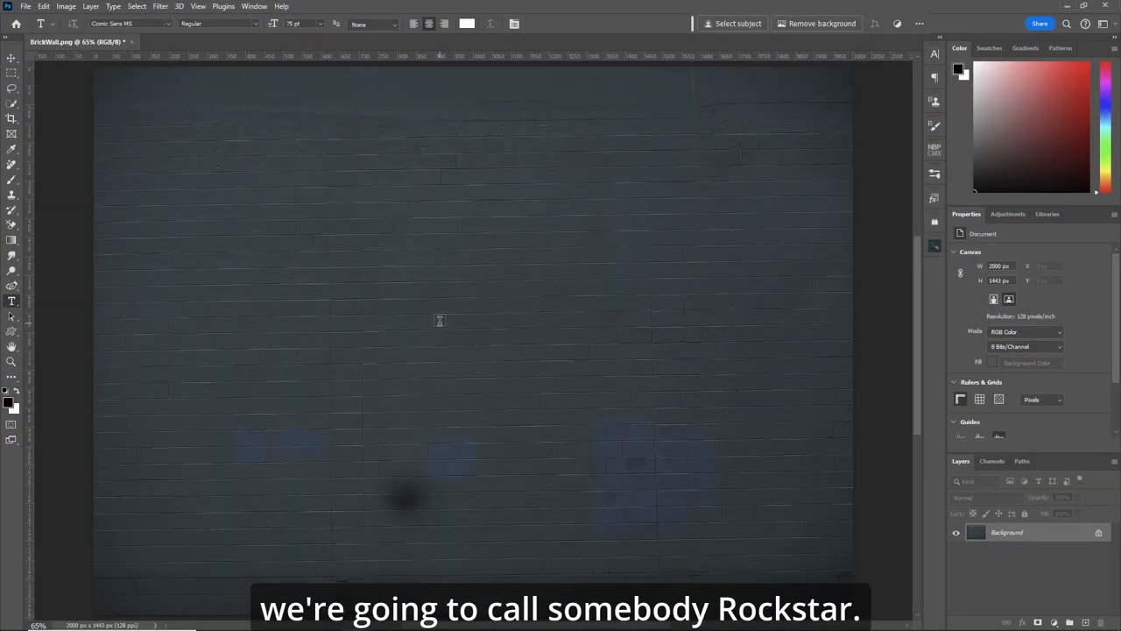
type("ROCK STA")
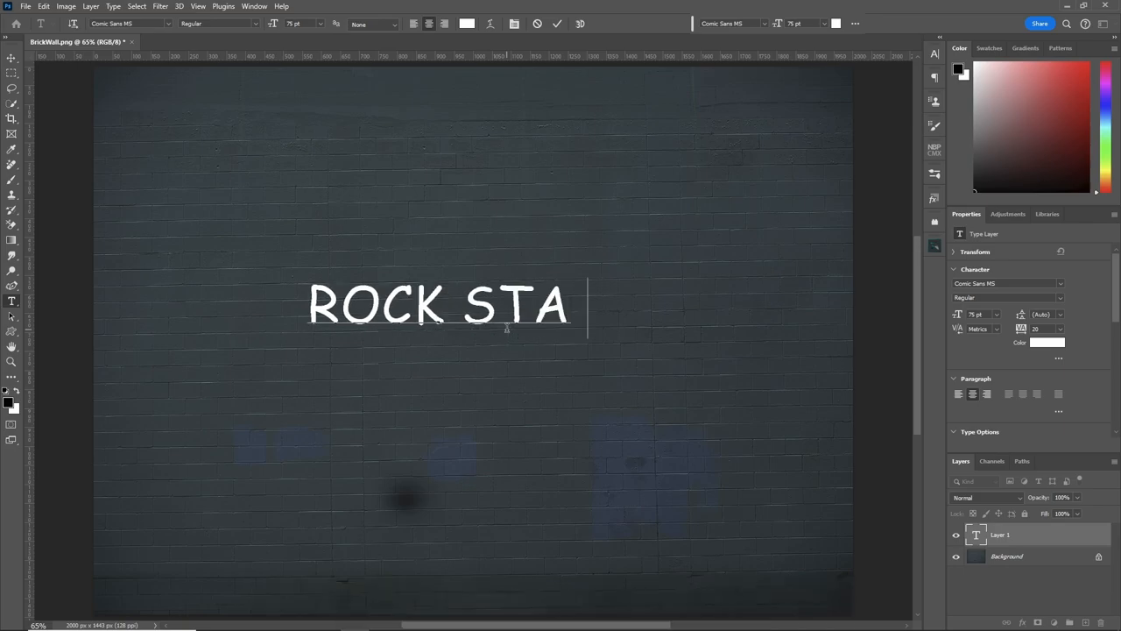
type("R!!")
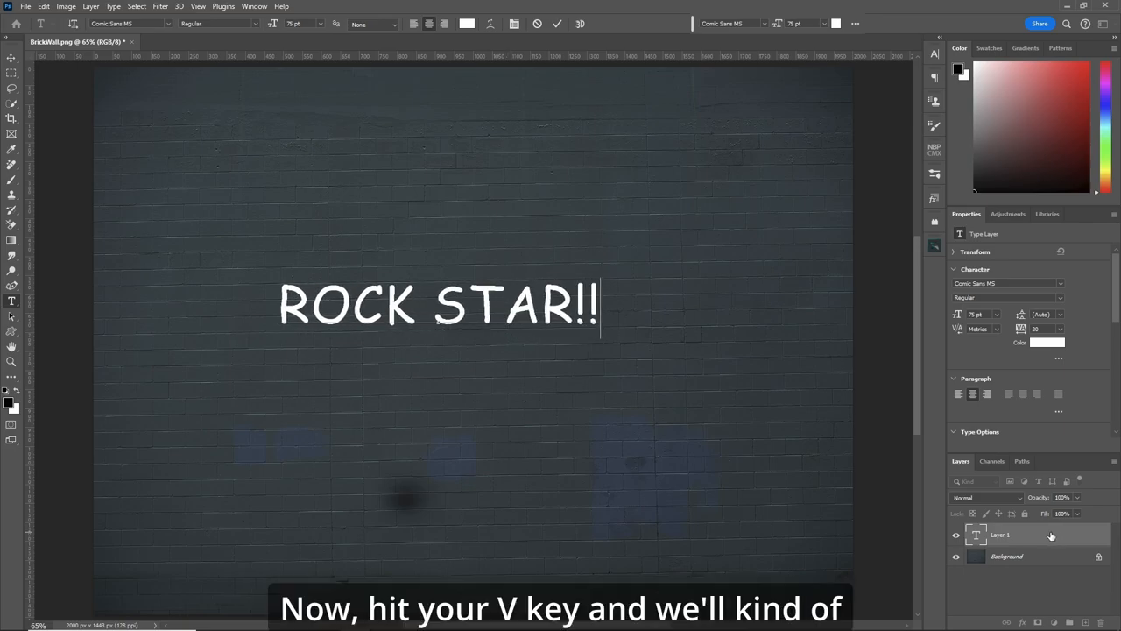
key("v")
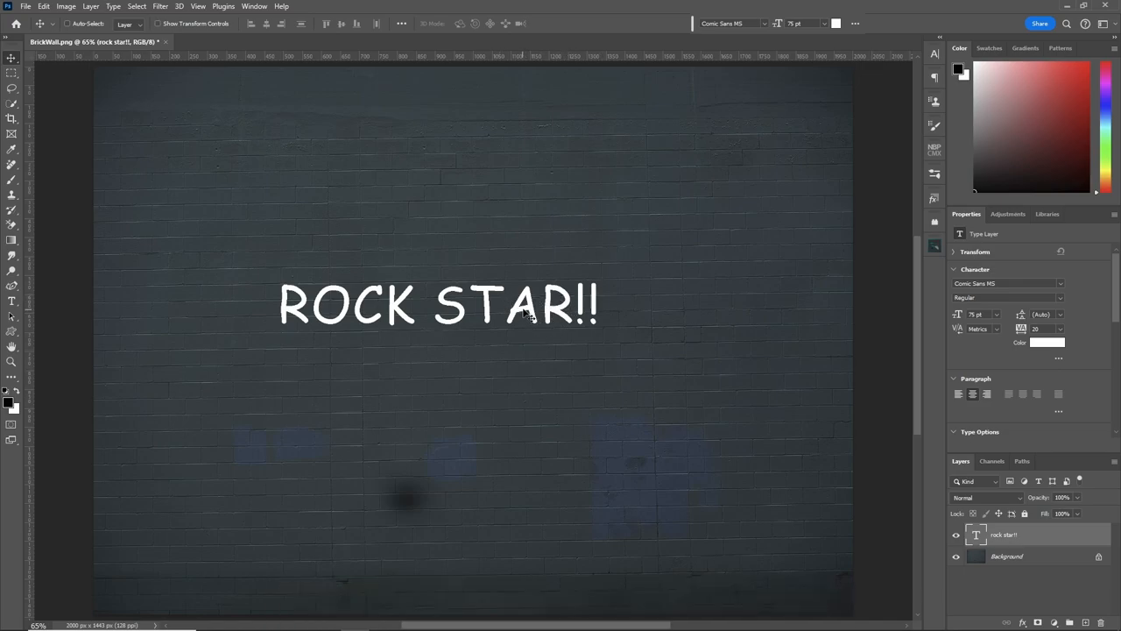
Step: Add a black Solid Color fill beneath the repositioned text and merge them into one layer
left_click_drag(438, 304, 487, 331)
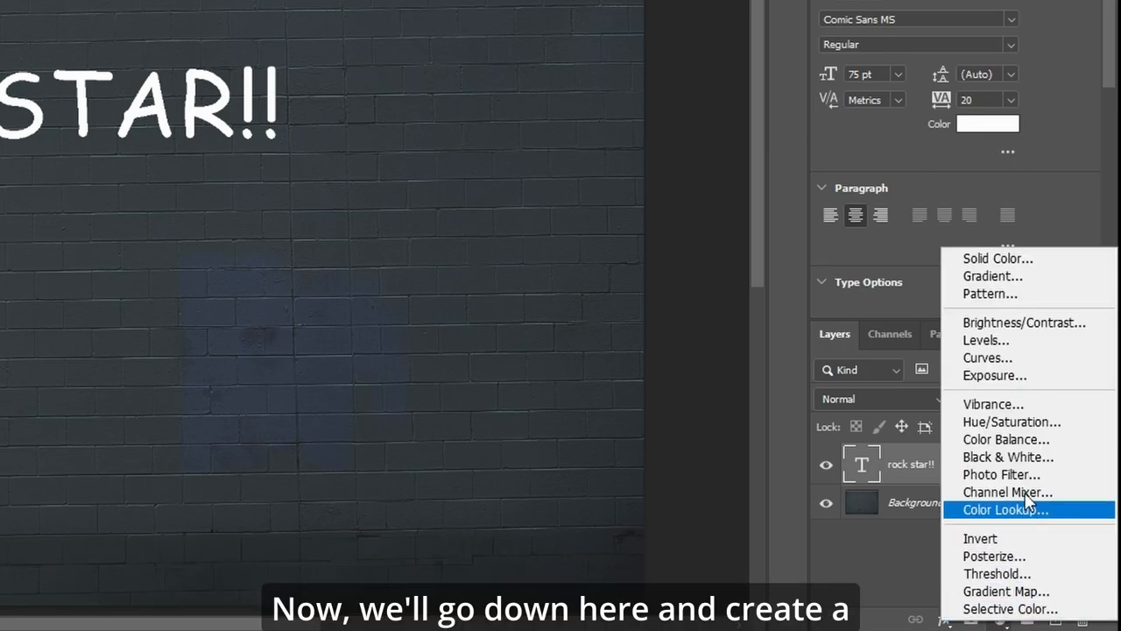
left_click(997, 258)
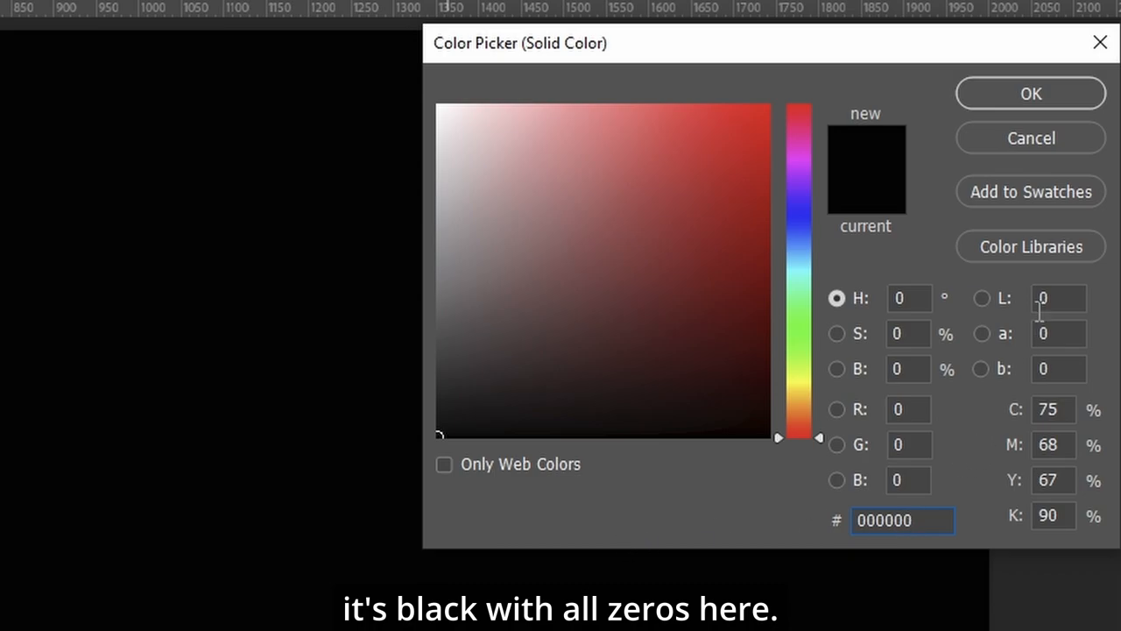
left_click(1030, 93)
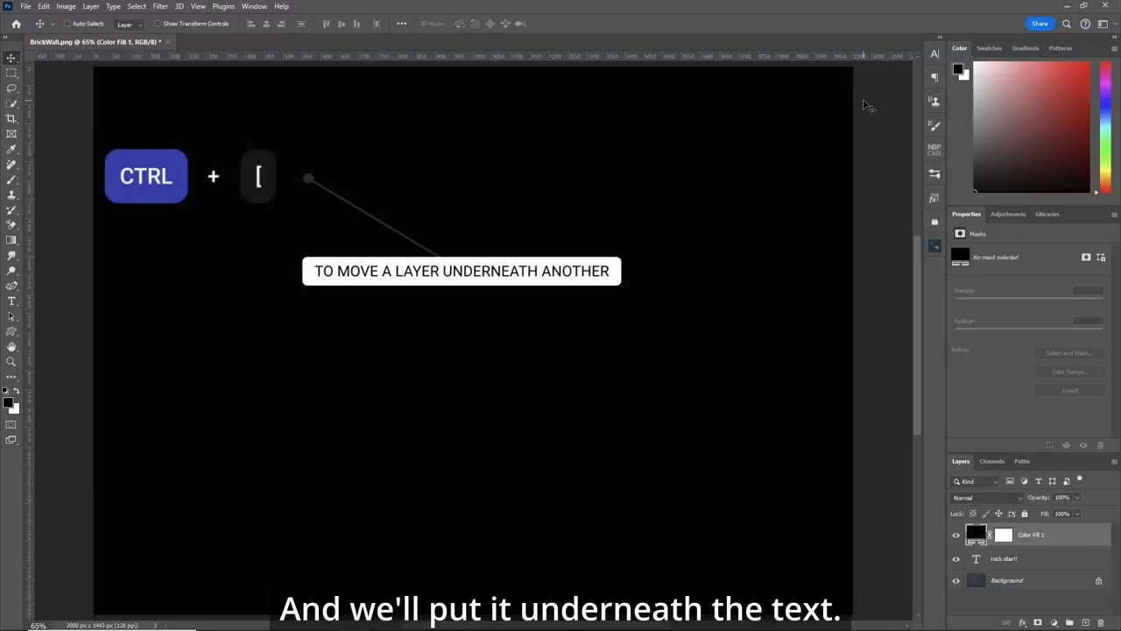
key("ctrl+[")
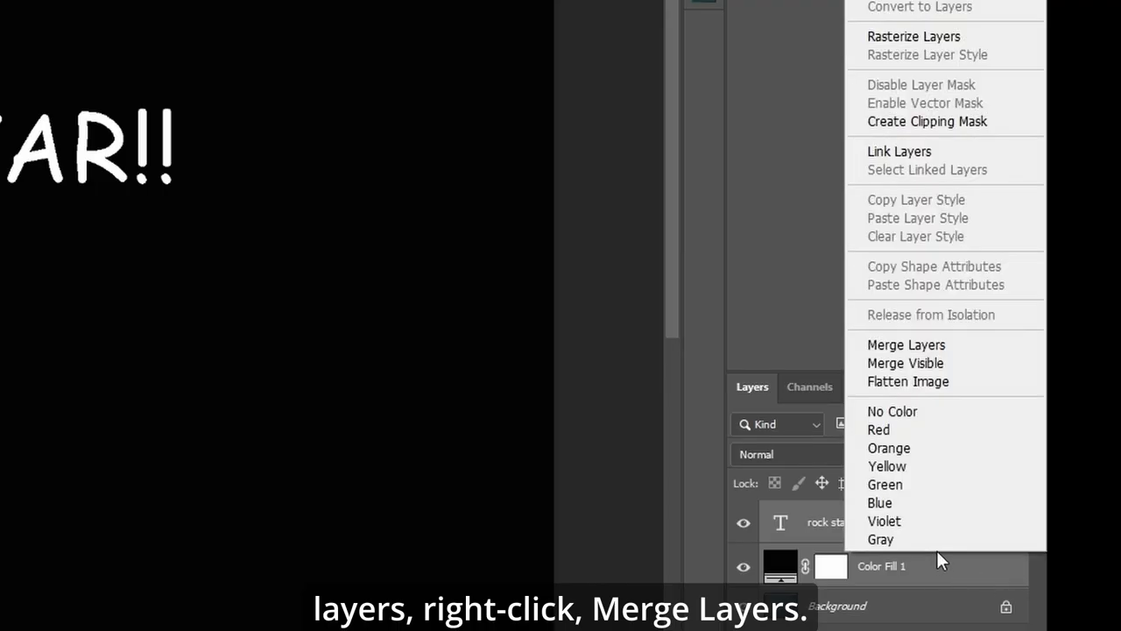
mouse_move(943, 343)
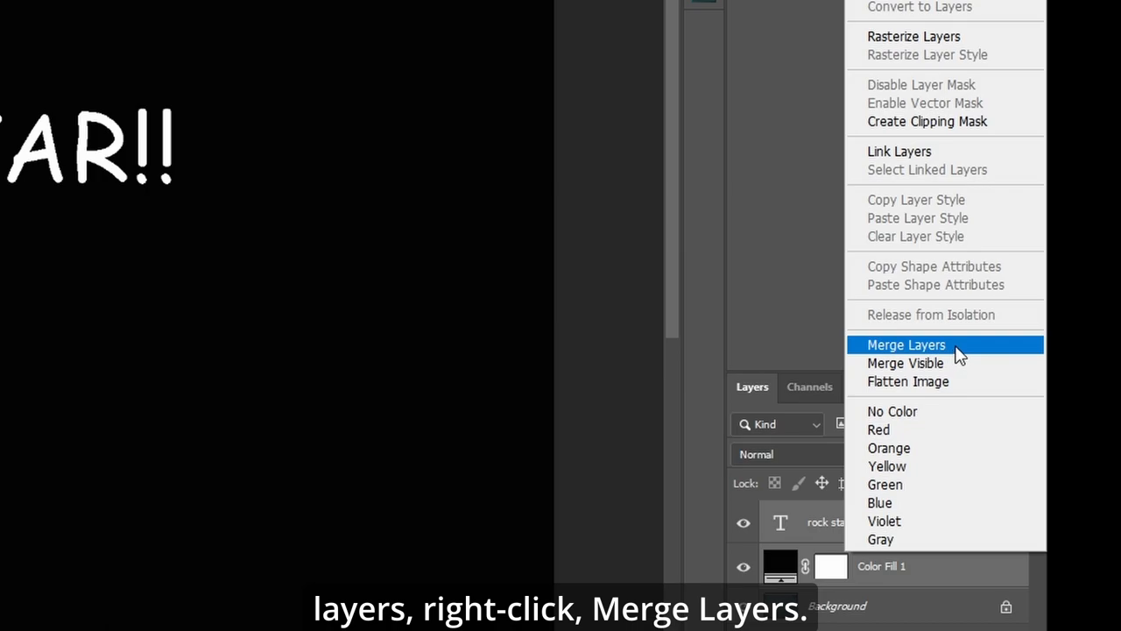
left_click(906, 343)
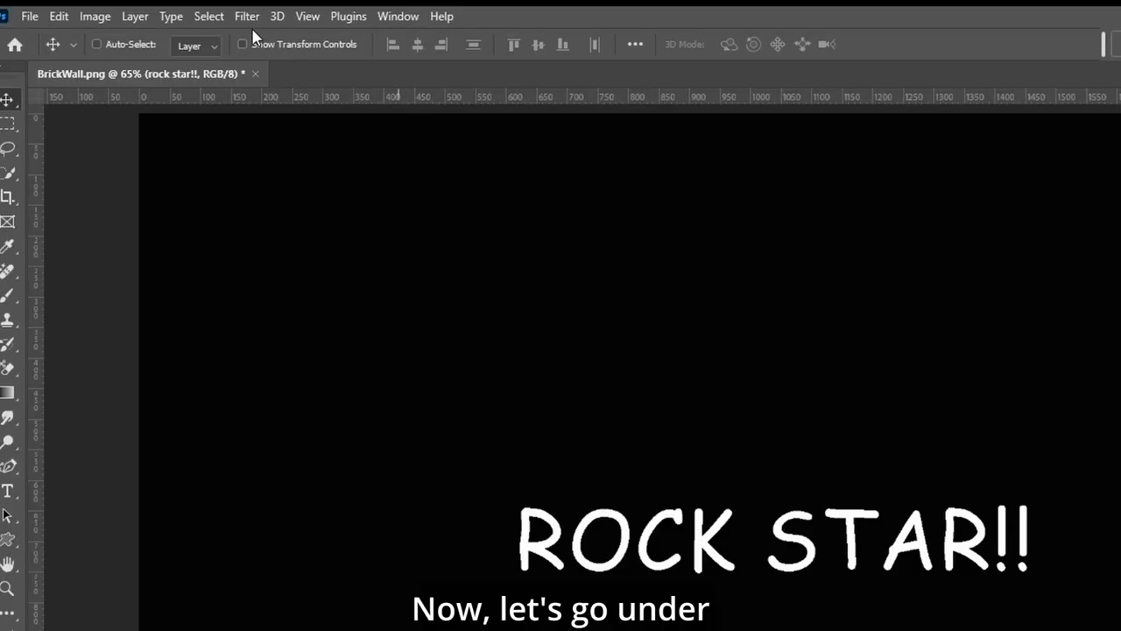
Step: Apply Luminar Neo's Neon & Glow to ROCK STAR!! with Amount 50 and Indent 25
left_click(246, 16)
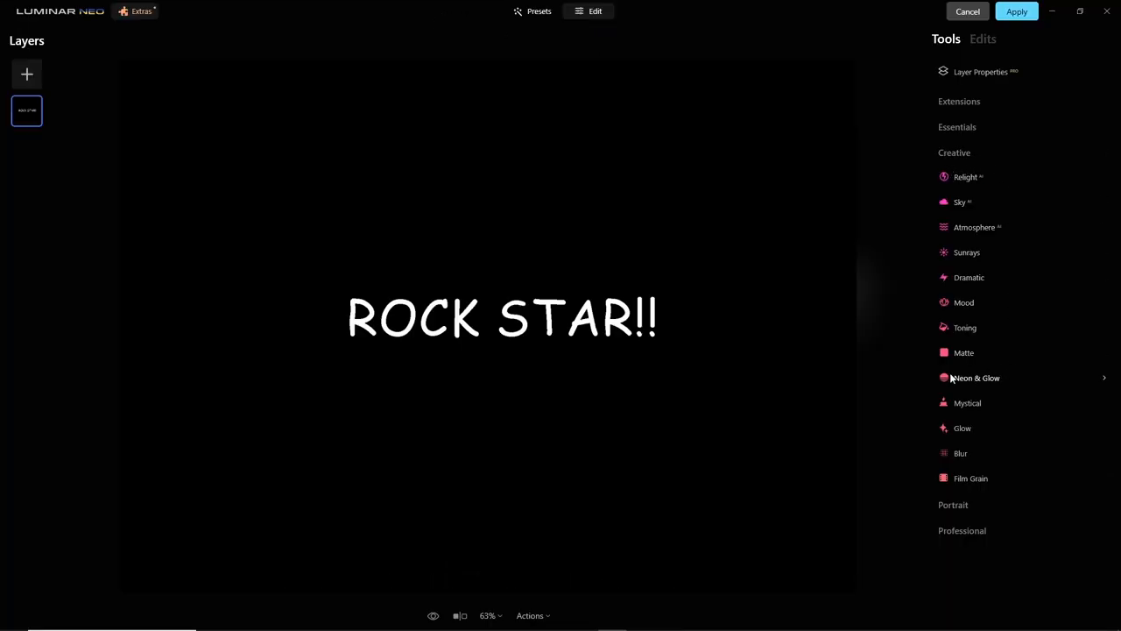
left_click(976, 379)
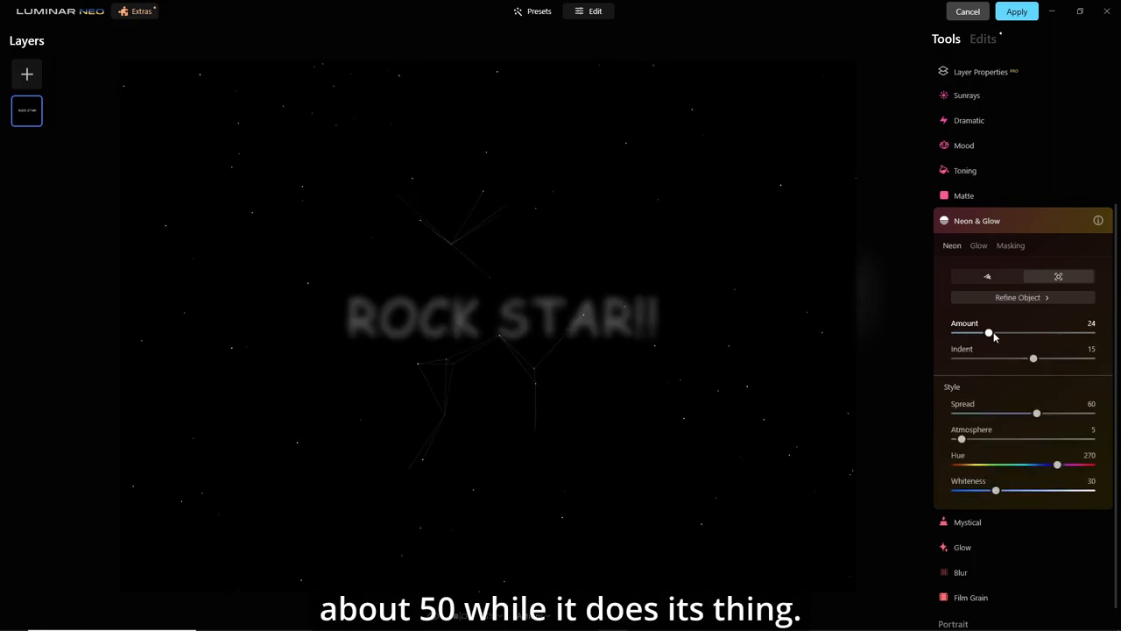
left_click_drag(988, 333, 1027, 333)
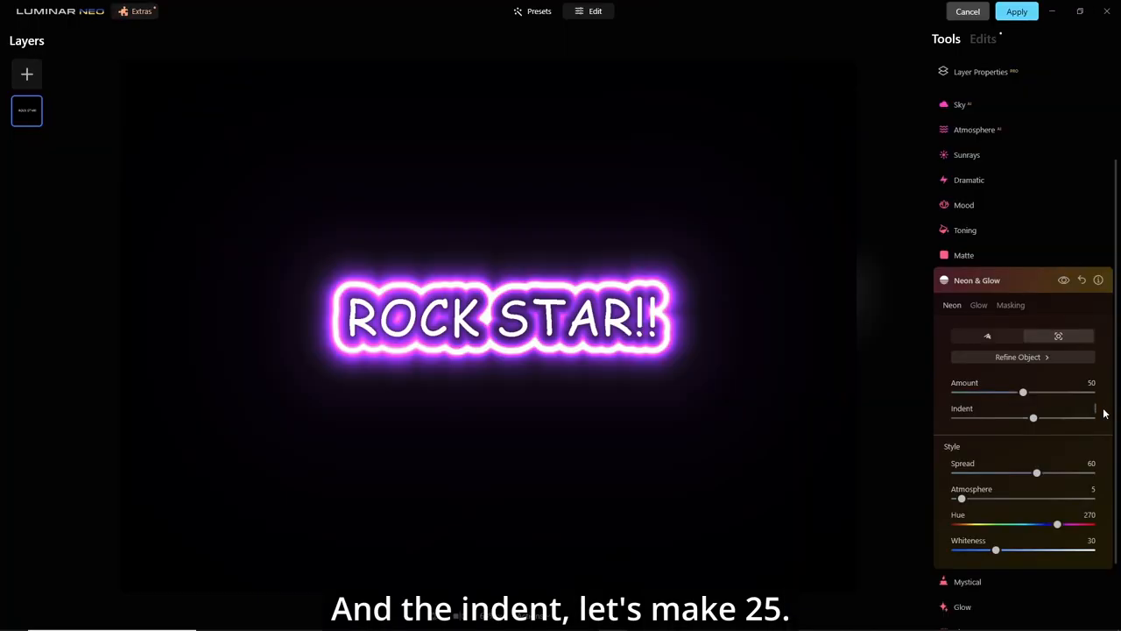
left_click_drag(1034, 417, 1041, 417)
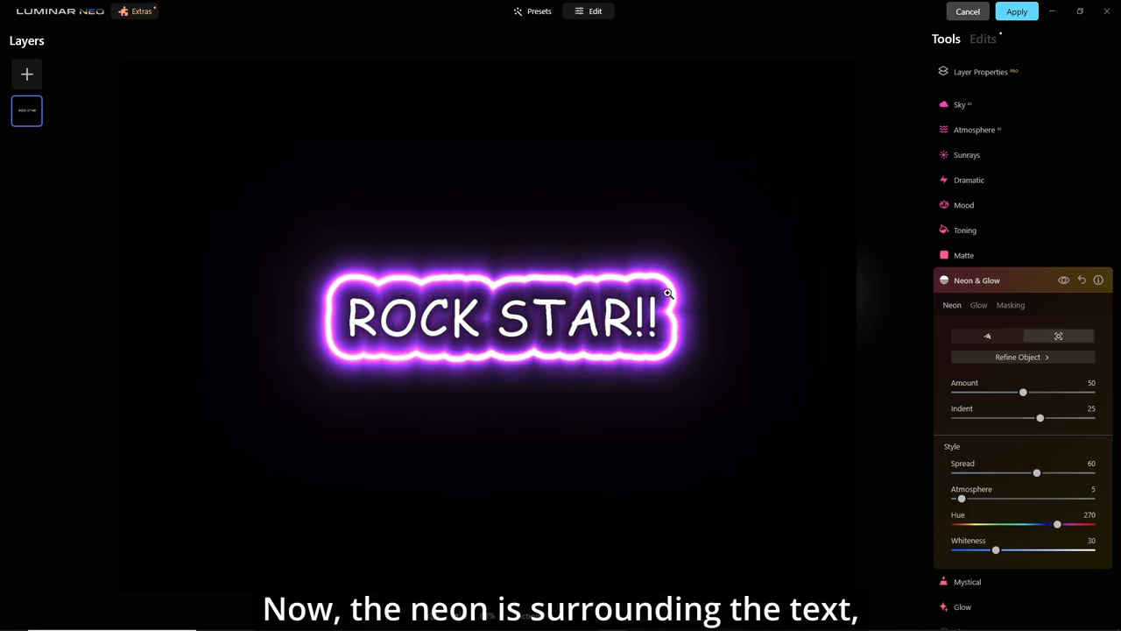
mouse_move(767, 308)
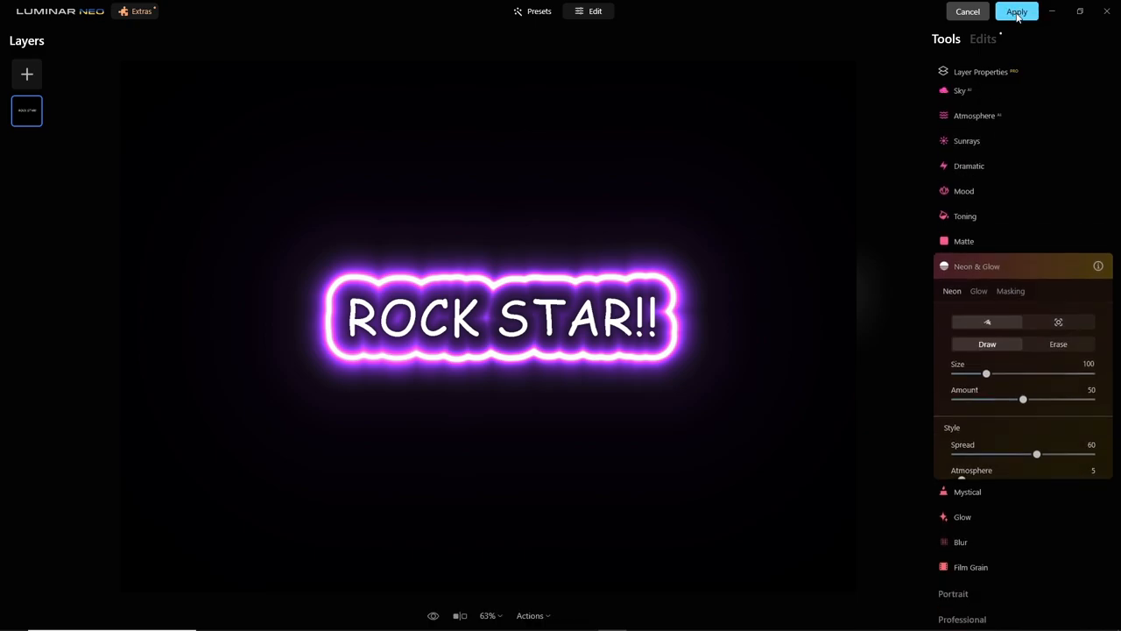
left_click(1017, 10)
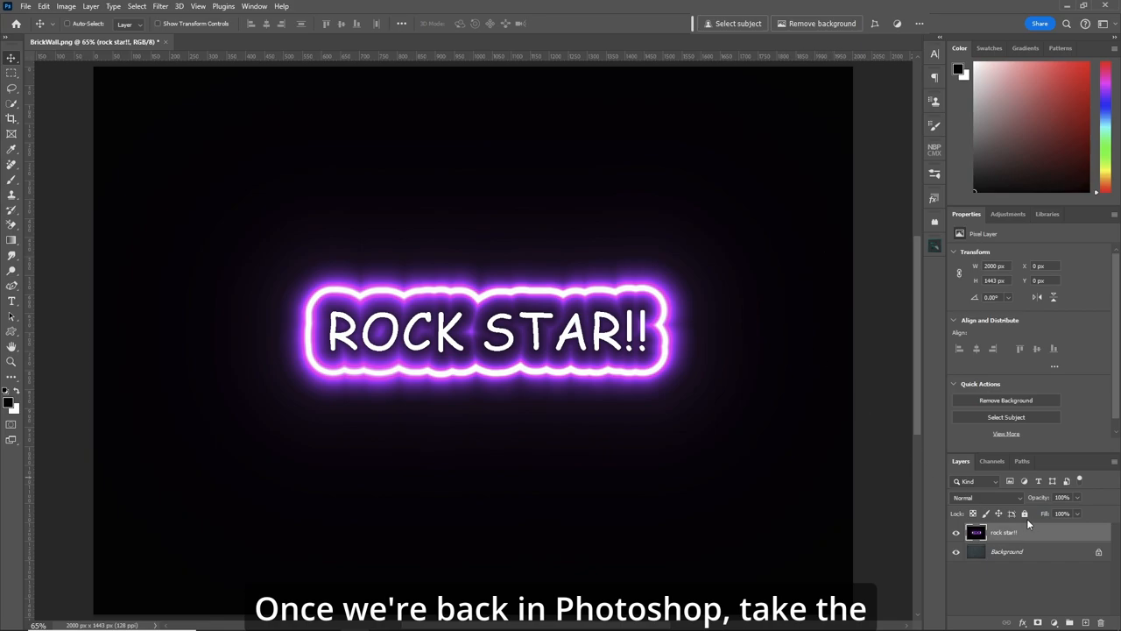
Step: Set the neon ROCK STAR!! layer to Screen blend and free-transform it into the wall's middle
left_click(988, 497)
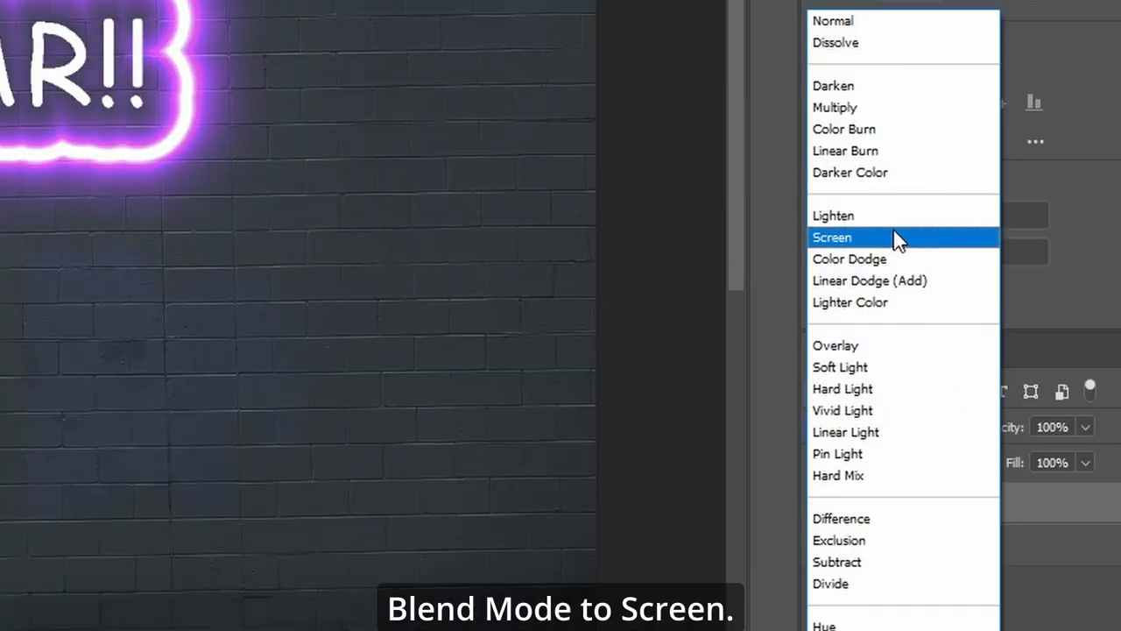
left_click(831, 237)
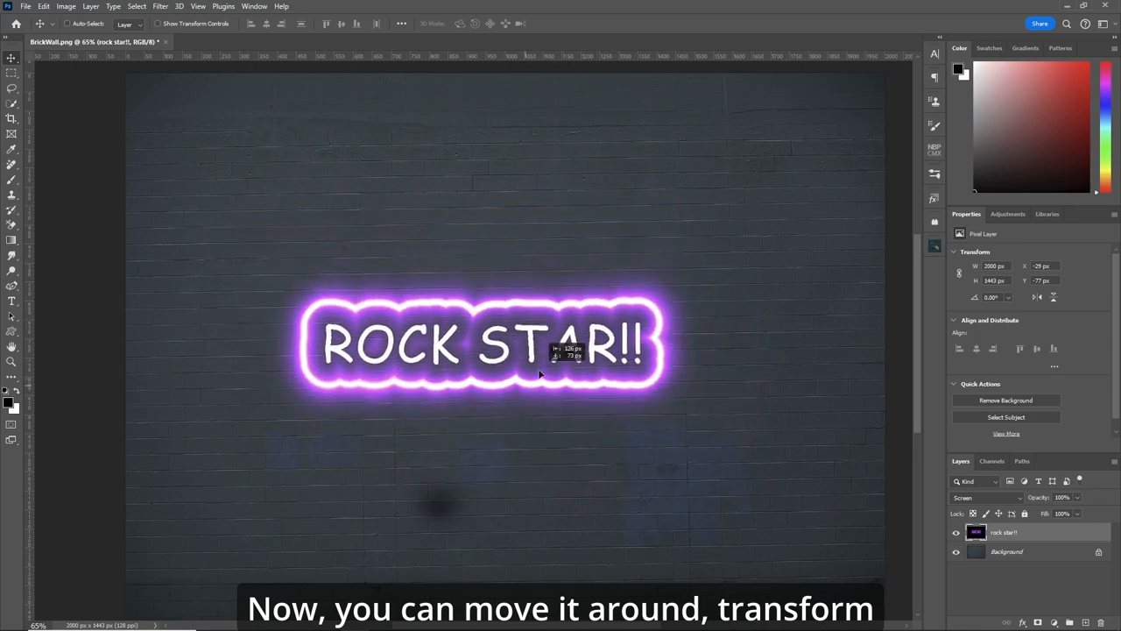
key("ctrl+t")
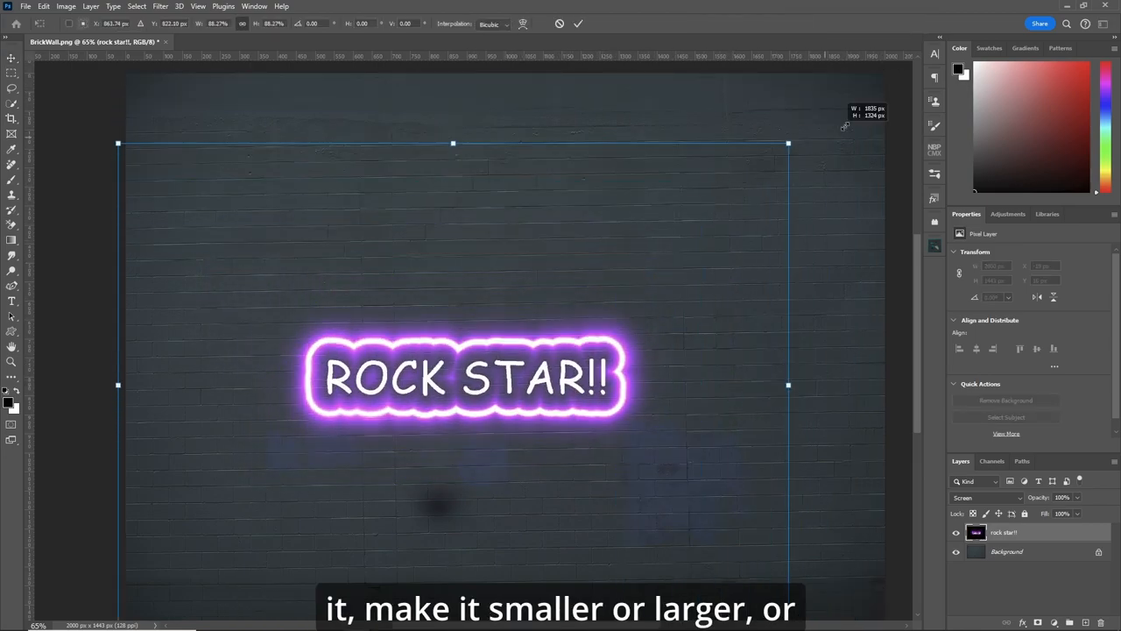
right_click(508, 340)
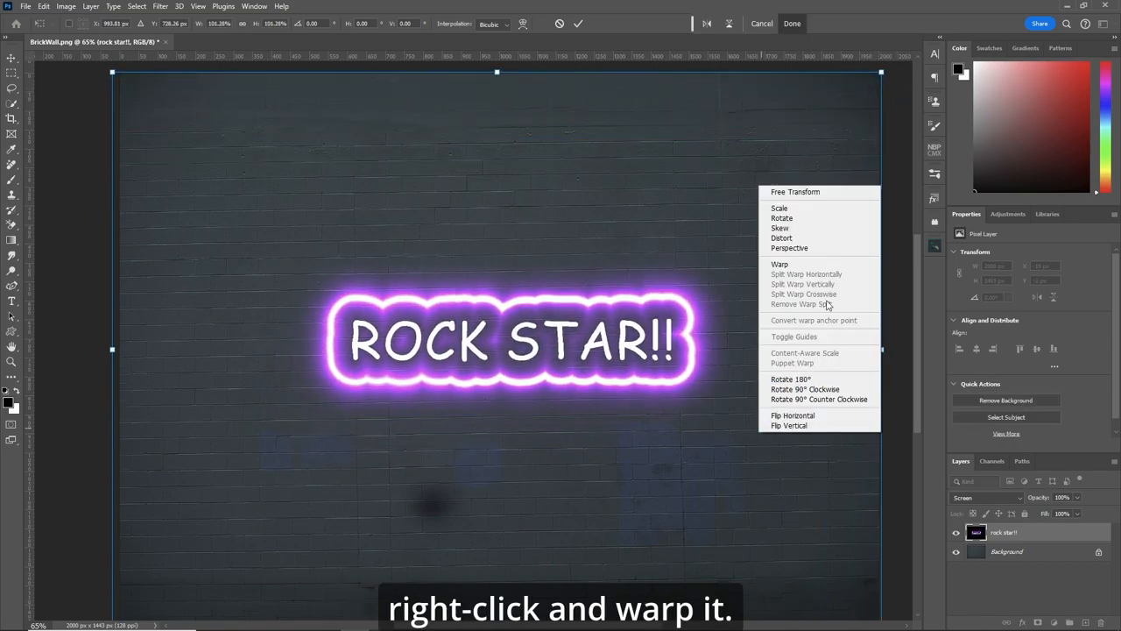
left_click(778, 263)
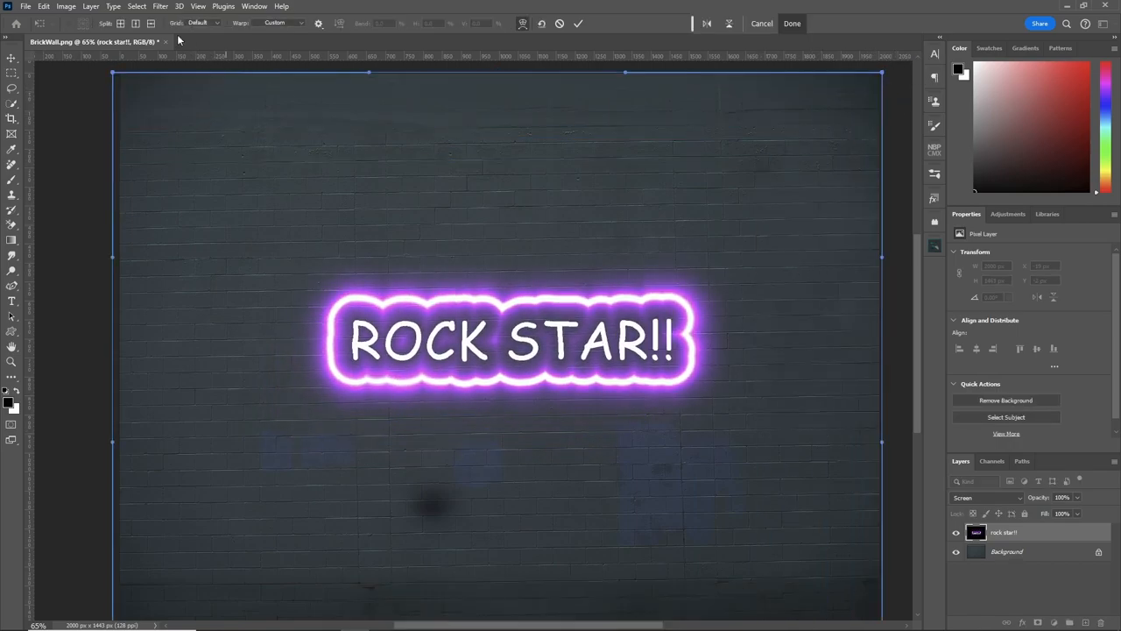
left_click(207, 23)
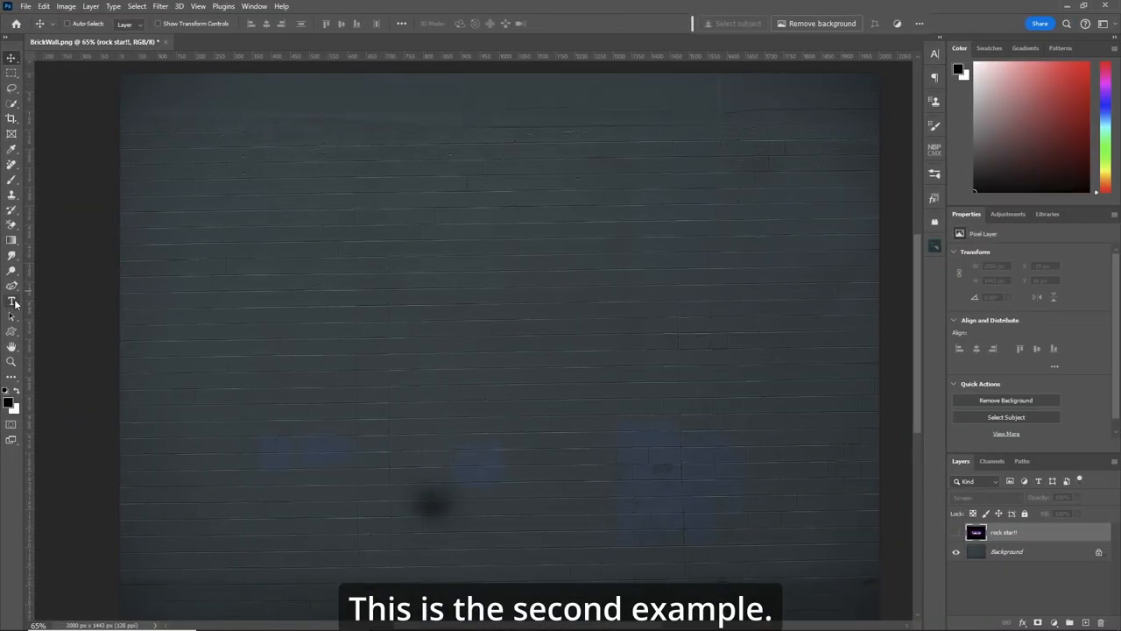
Step: Add white 'HAPPY BIRTHDAY' script text with a black Solid Color fill layer beneath it
left_click(11, 301)
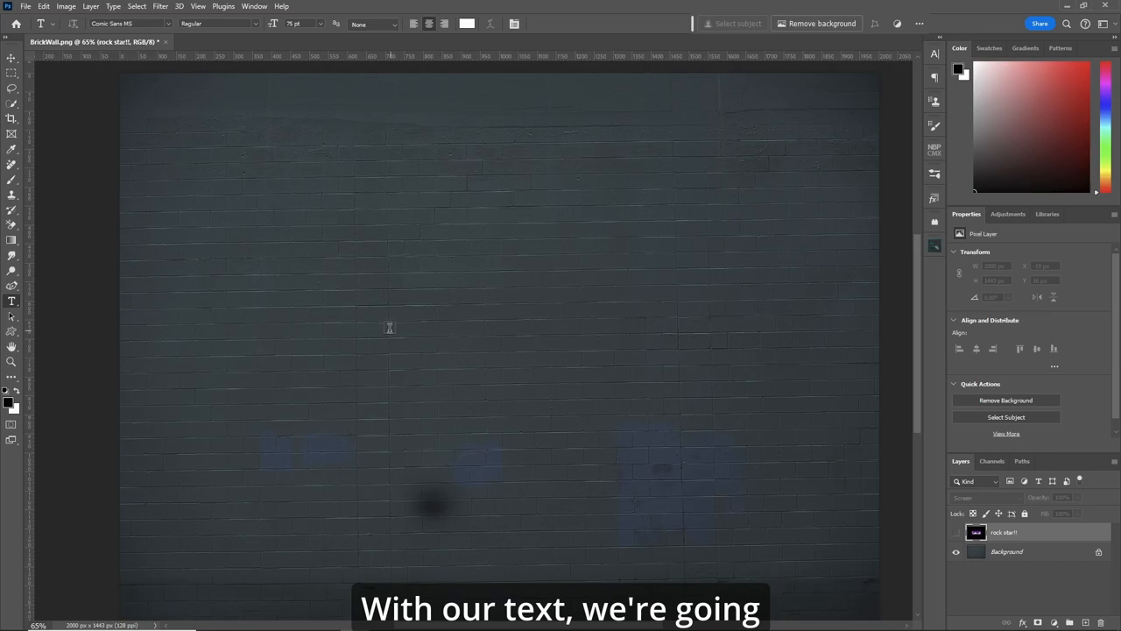
left_click(161, 25)
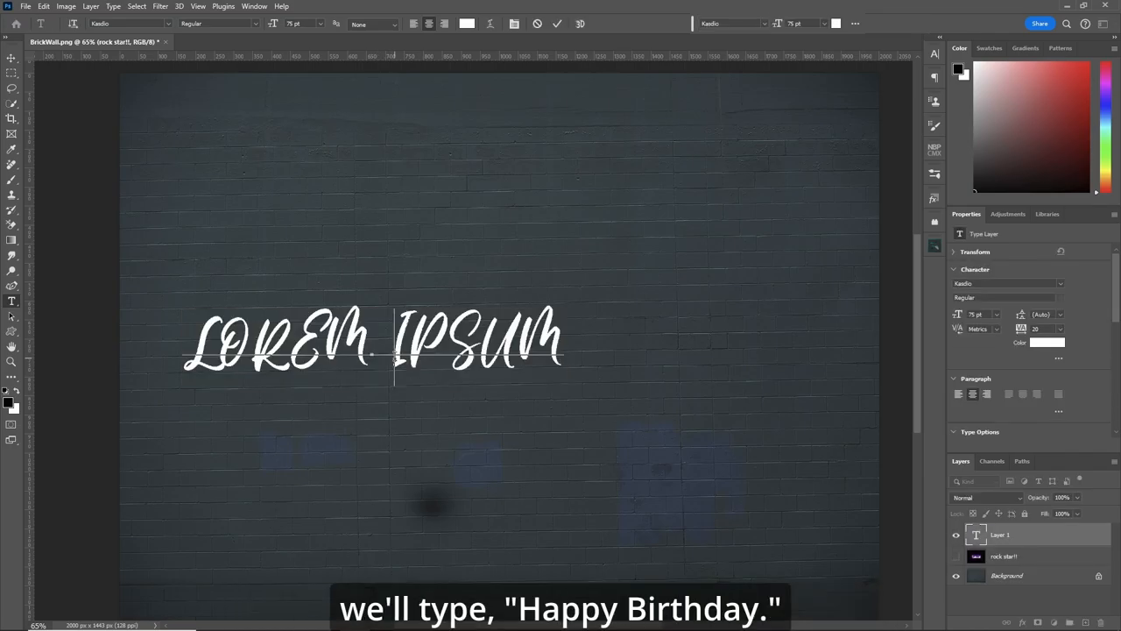
type("HAPPY BIRTHDAY")
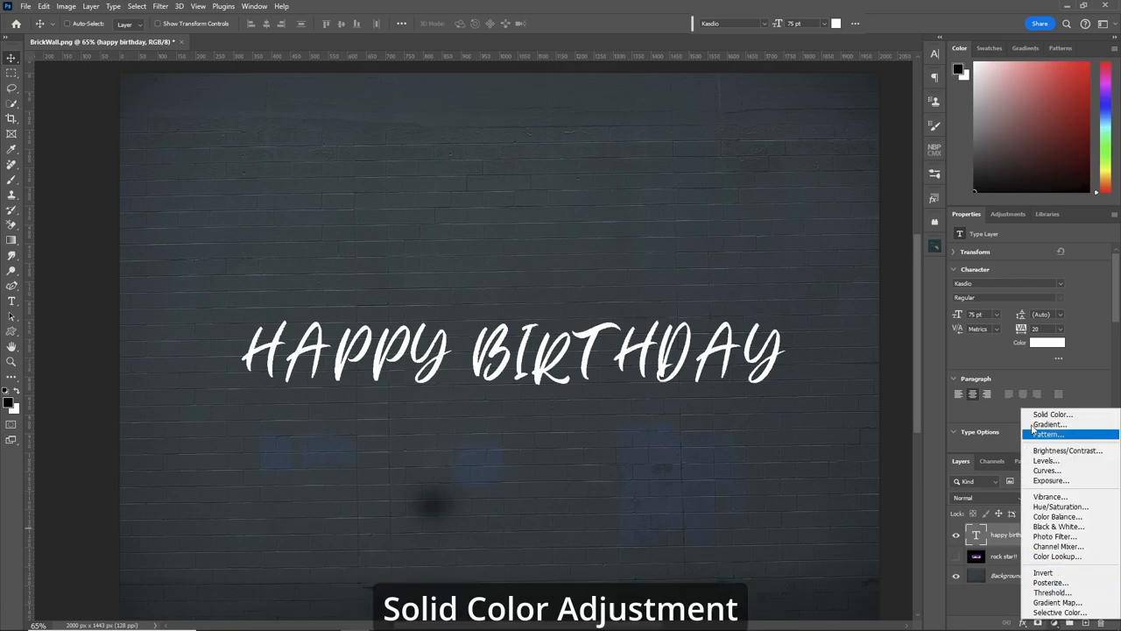
left_click(1051, 413)
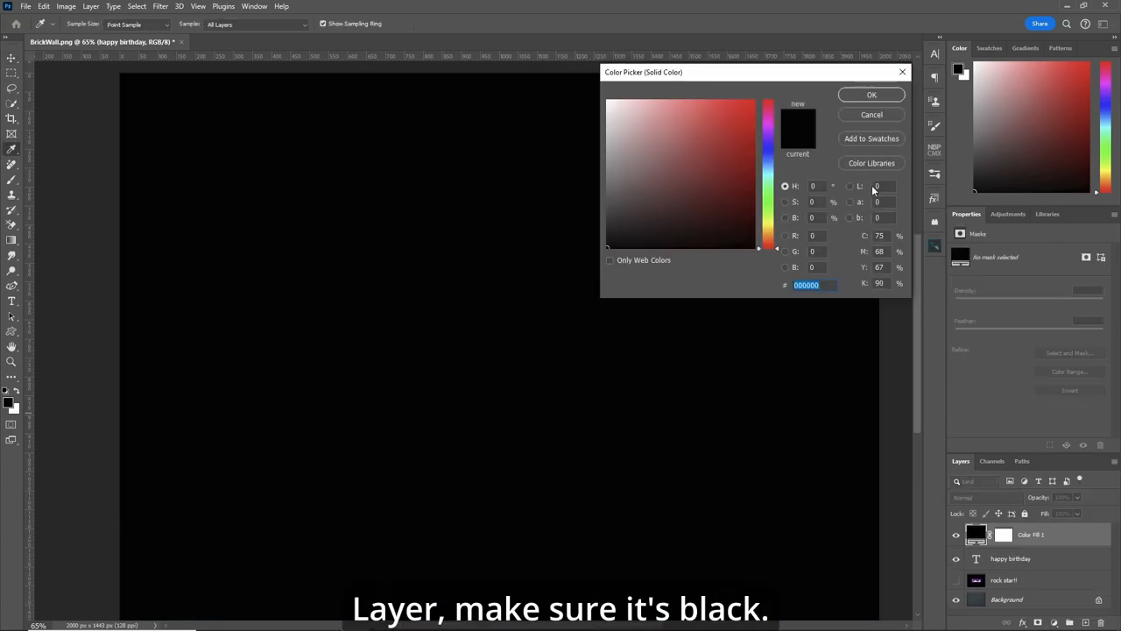
left_click(871, 95)
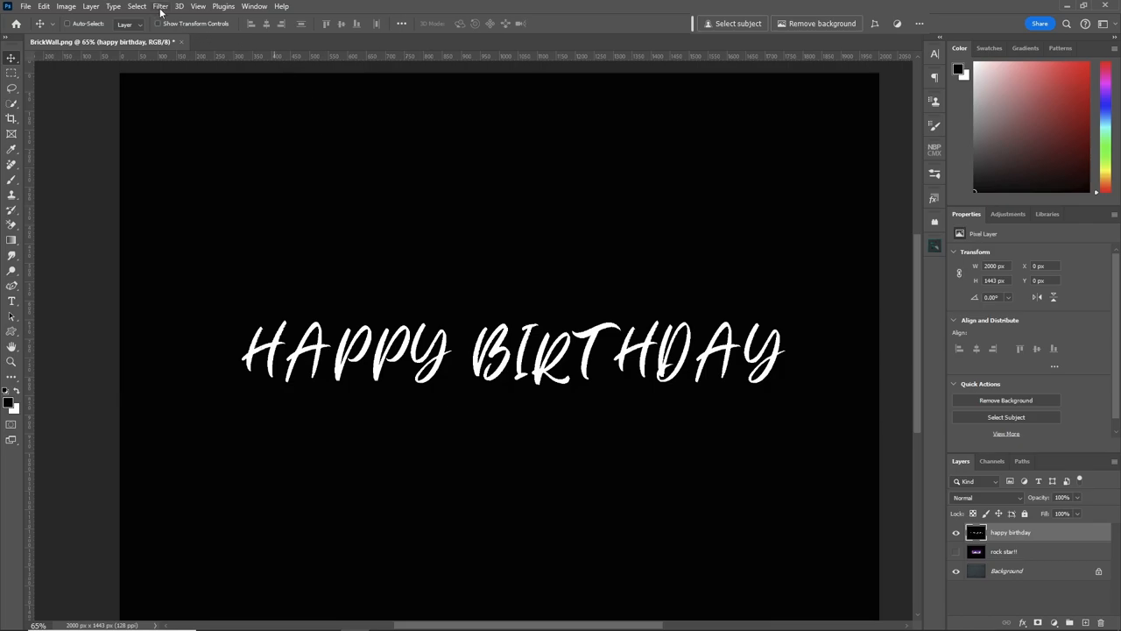
Step: Send HAPPY BIRTHDAY to Luminar Neo's Neon & Glow and set the Amount to 25
left_click(161, 7)
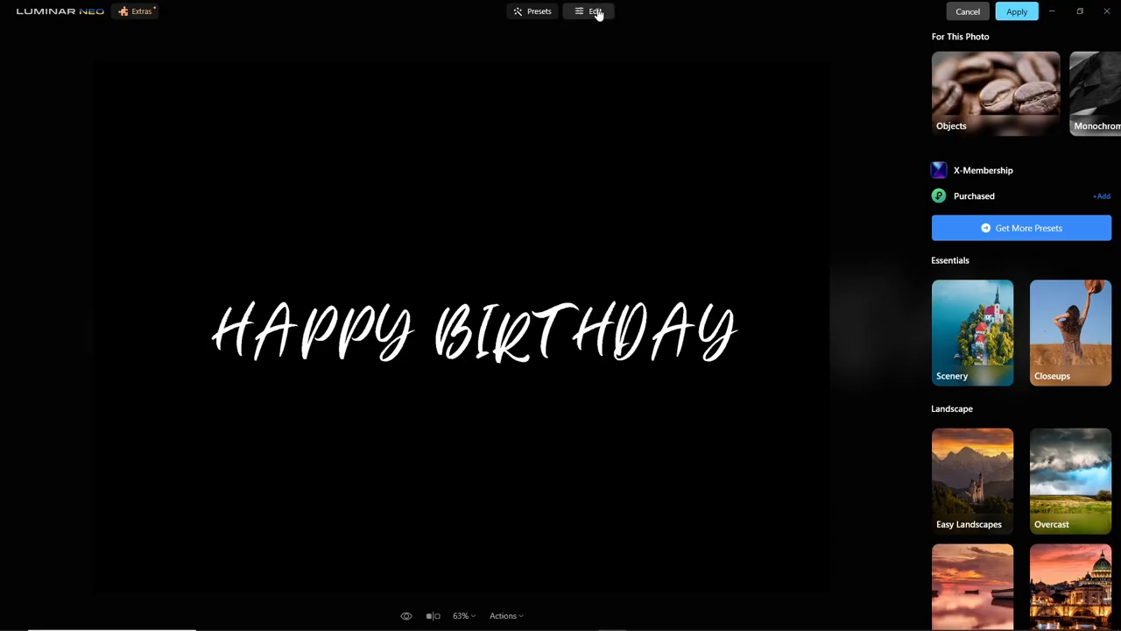
left_click(596, 10)
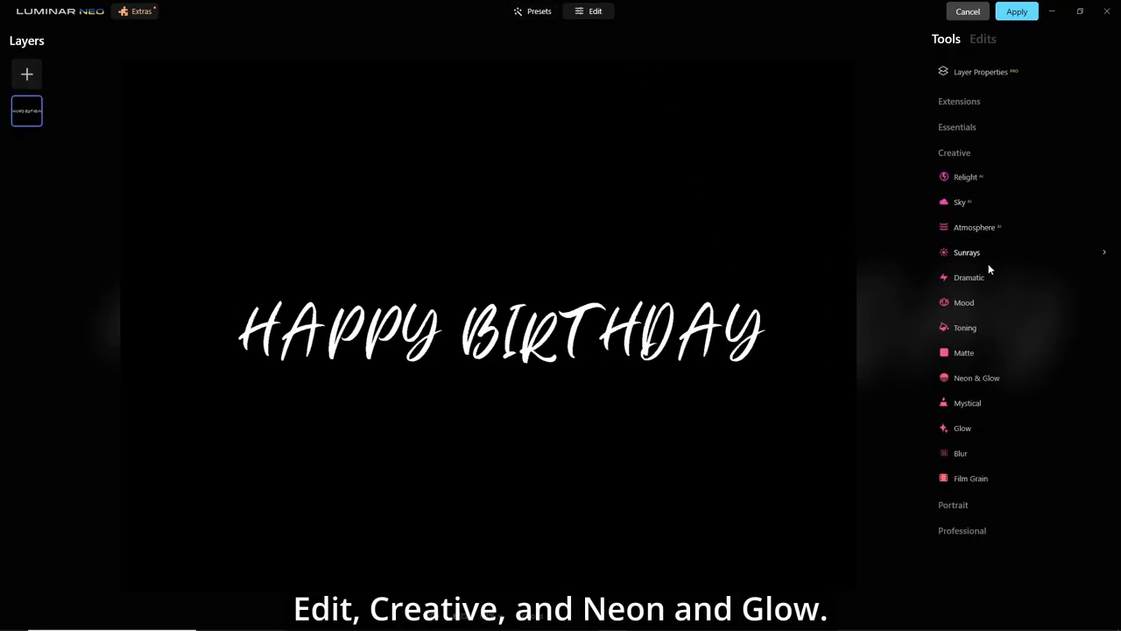
left_click(978, 379)
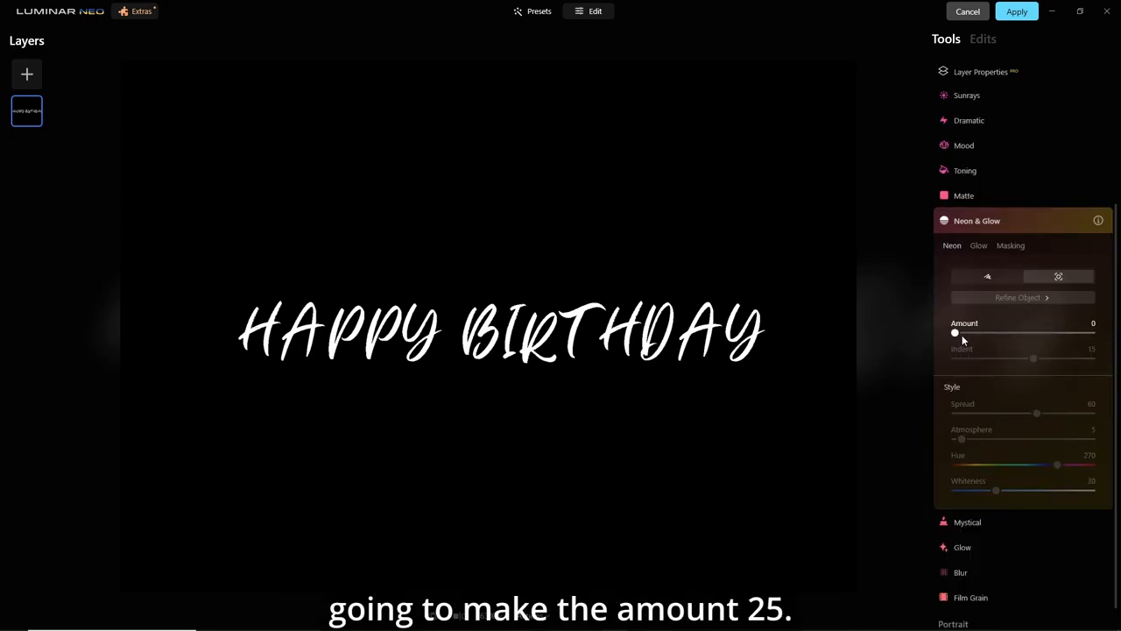
left_click_drag(955, 333, 988, 333)
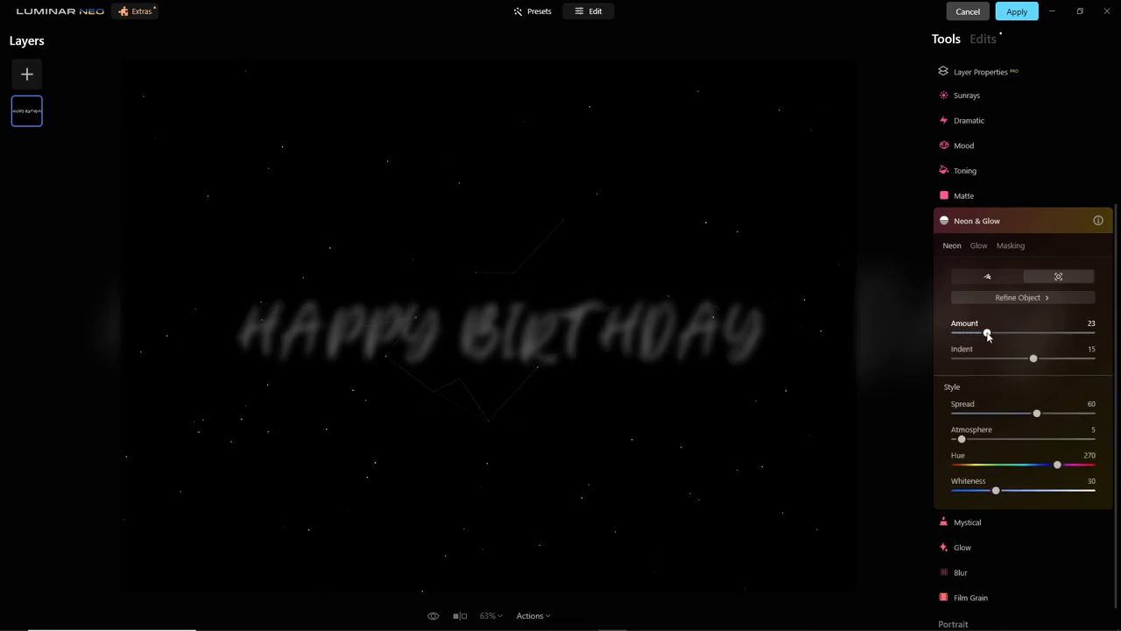
left_click_drag(989, 333, 990, 333)
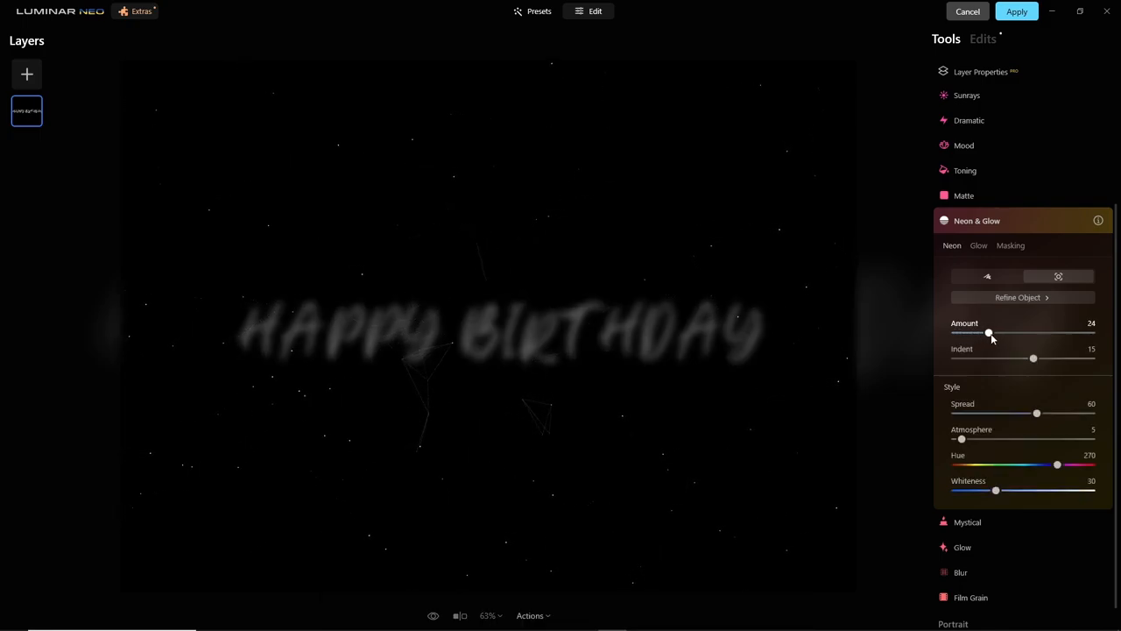
mouse_move(1051, 434)
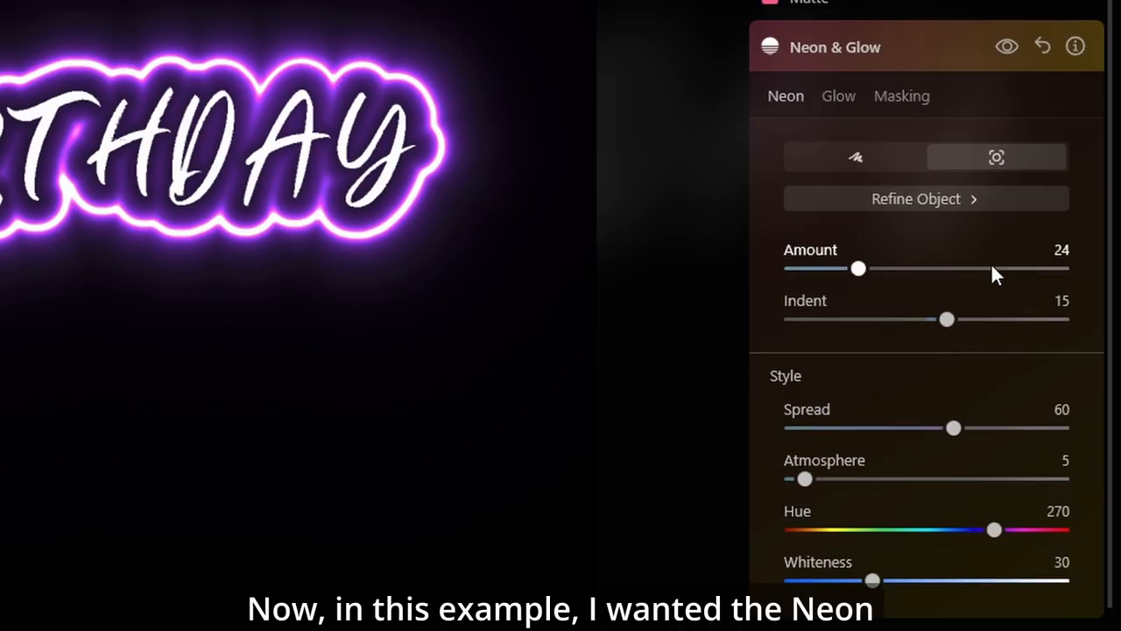
double_click(1062, 249)
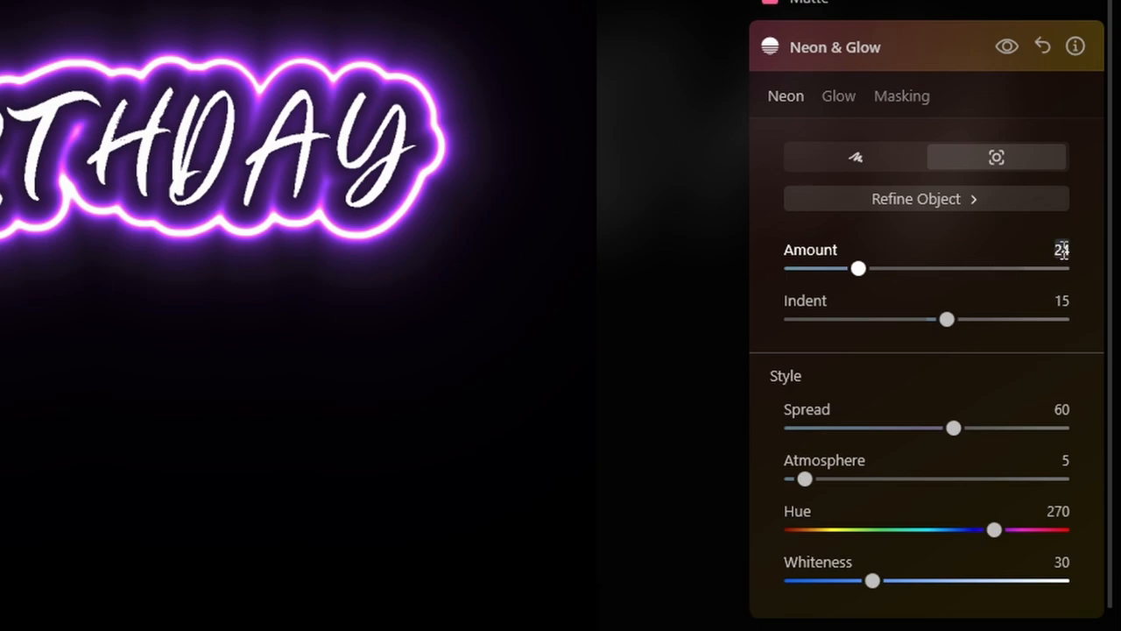
double_click(1062, 249)
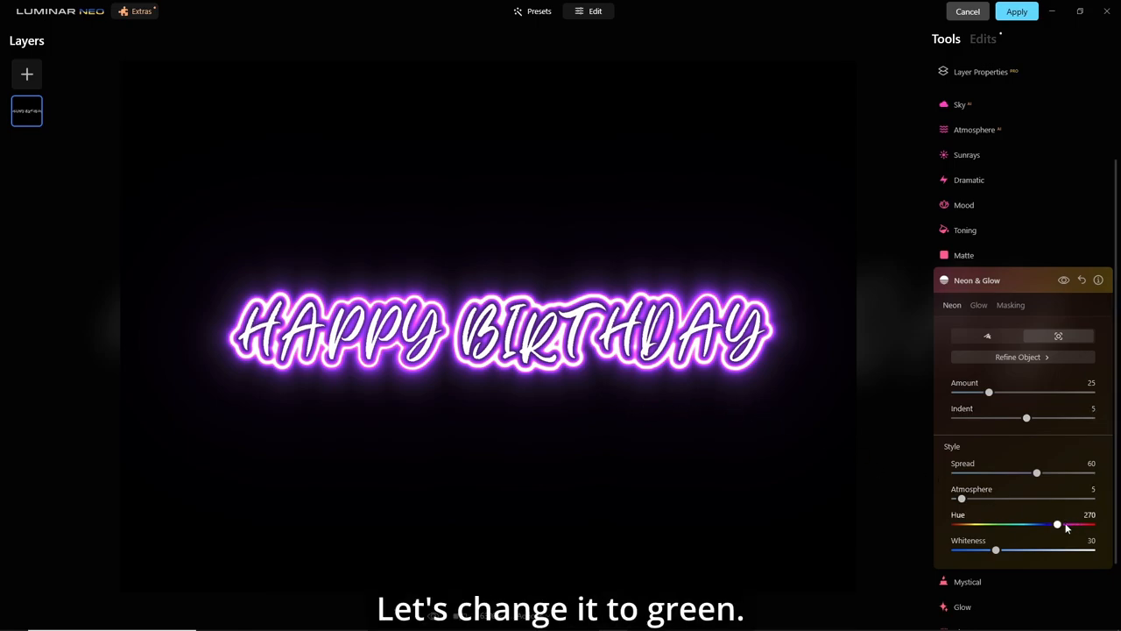
Step: Shift the glow Hue to green (about 128) and lower Whiteness to about 27
left_click_drag(1058, 524, 1007, 524)
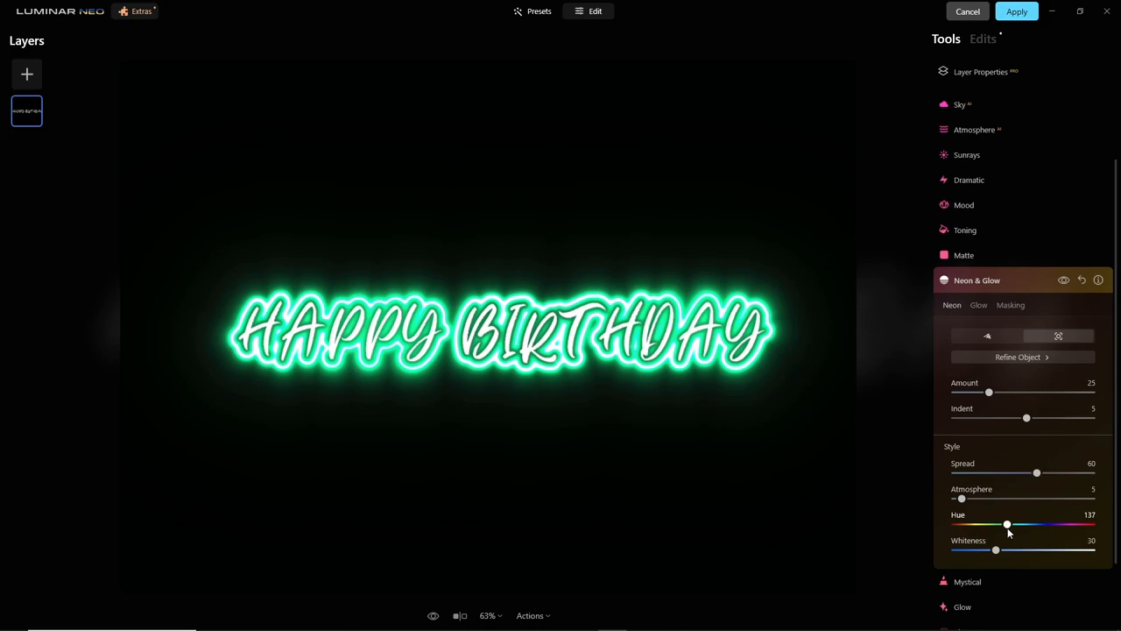
left_click_drag(1007, 524, 1005, 523)
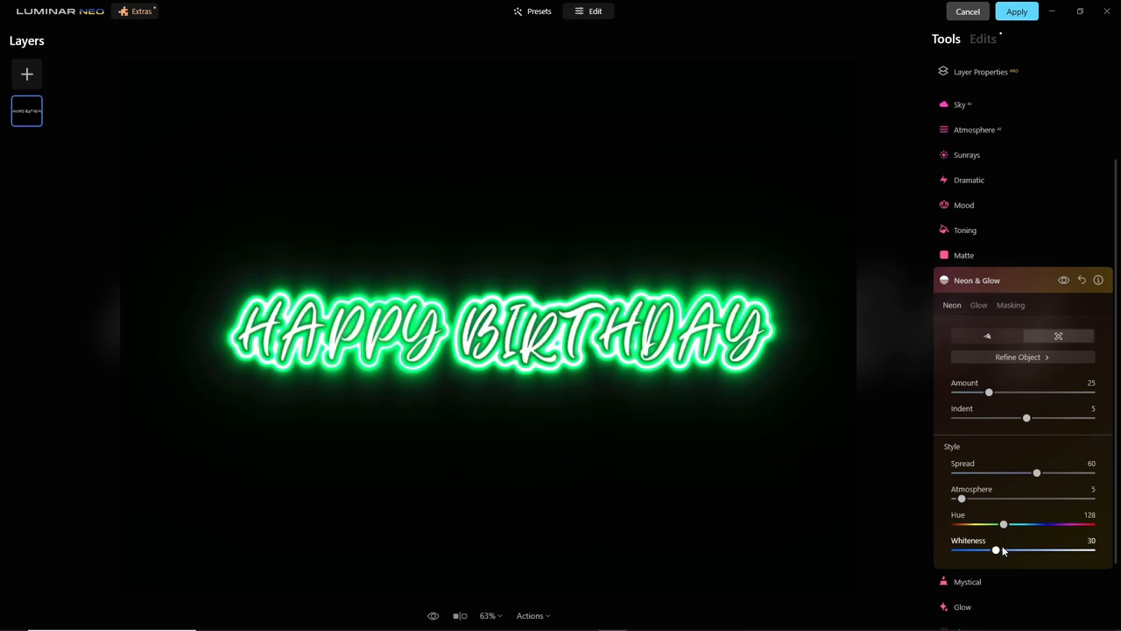
left_click_drag(995, 550, 988, 551)
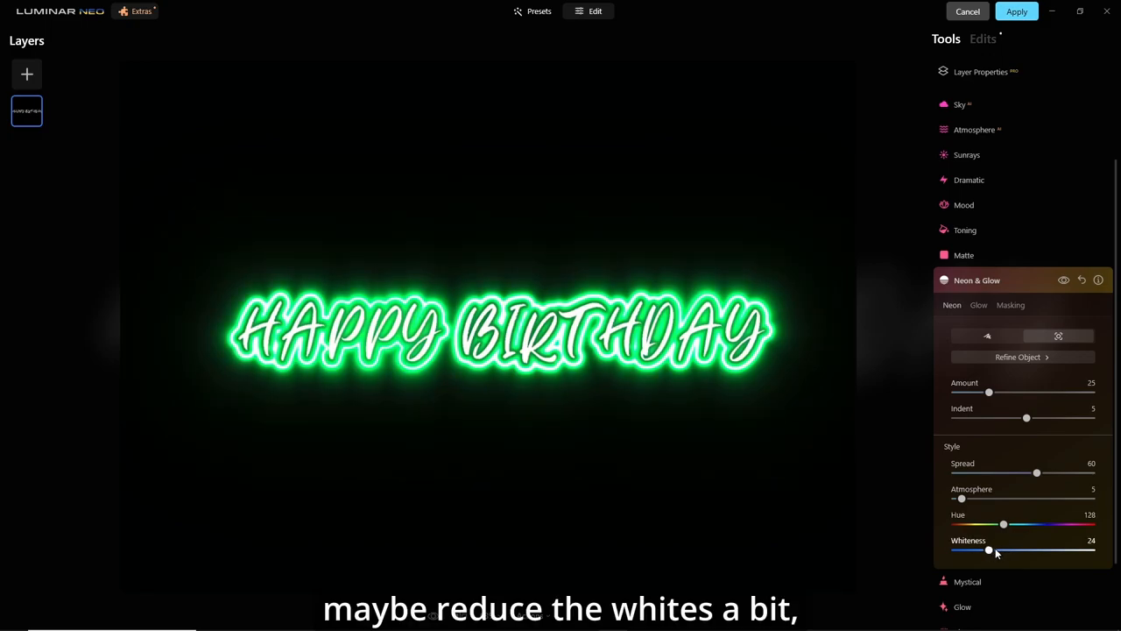
left_click_drag(988, 550, 994, 550)
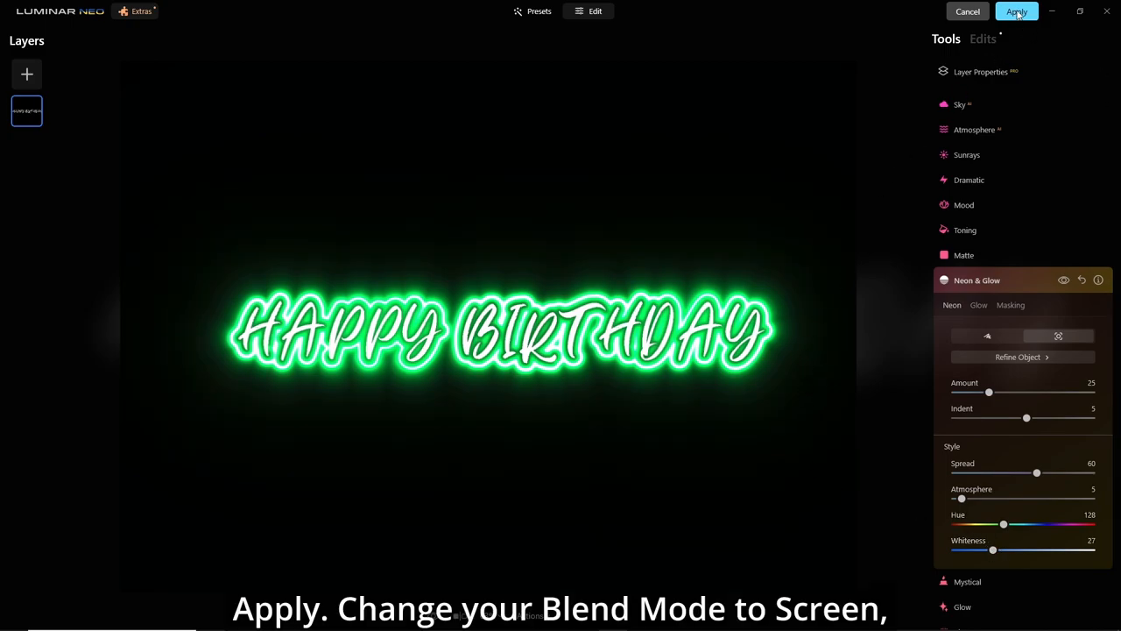
Step: Apply the glow, set the layer to Screen blend, and place HAPPY BIRTHDAY near the wall's top
left_click(1016, 11)
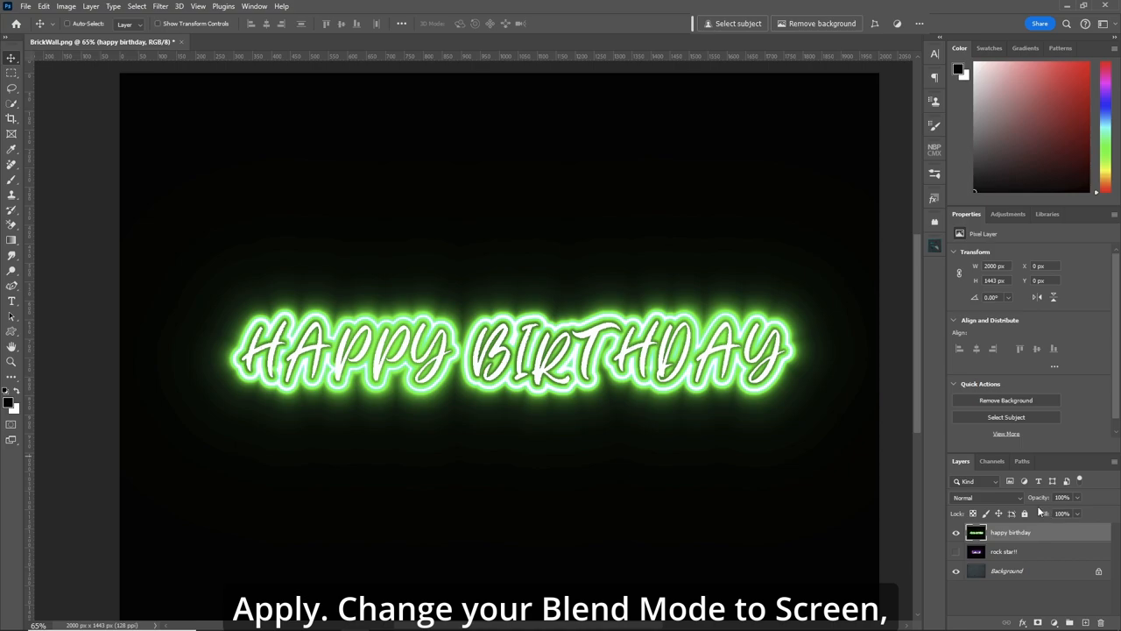
left_click(988, 497)
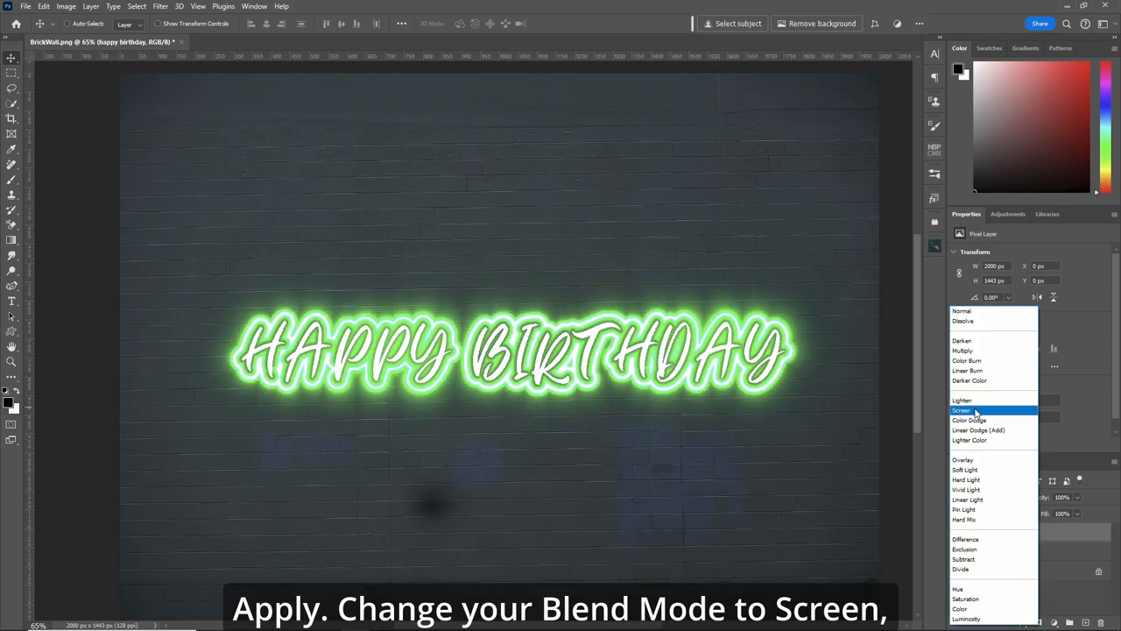
left_click(962, 410)
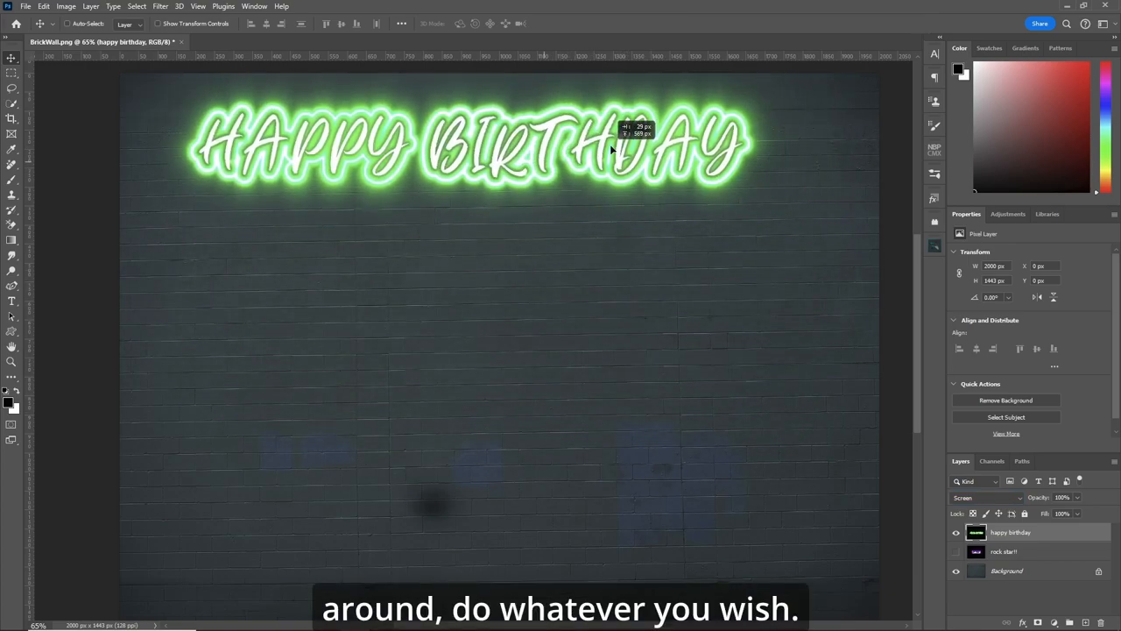
left_click(957, 533)
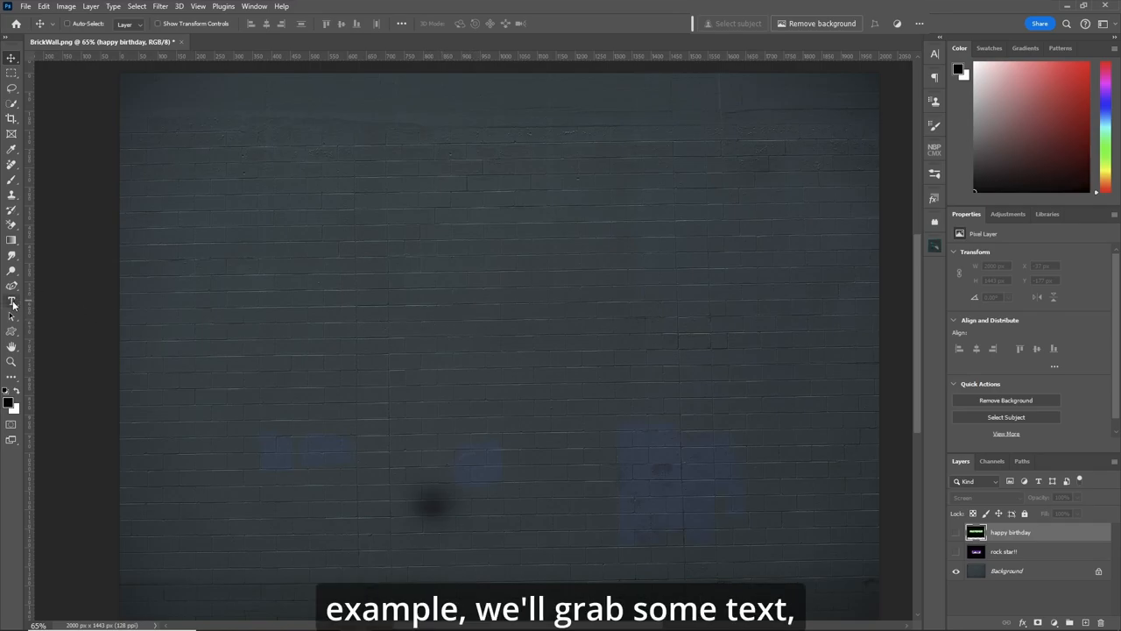
Step: Add white 'I LOVE YOU' text in Afta Serif across the middle of the brick wall
left_click(10, 301)
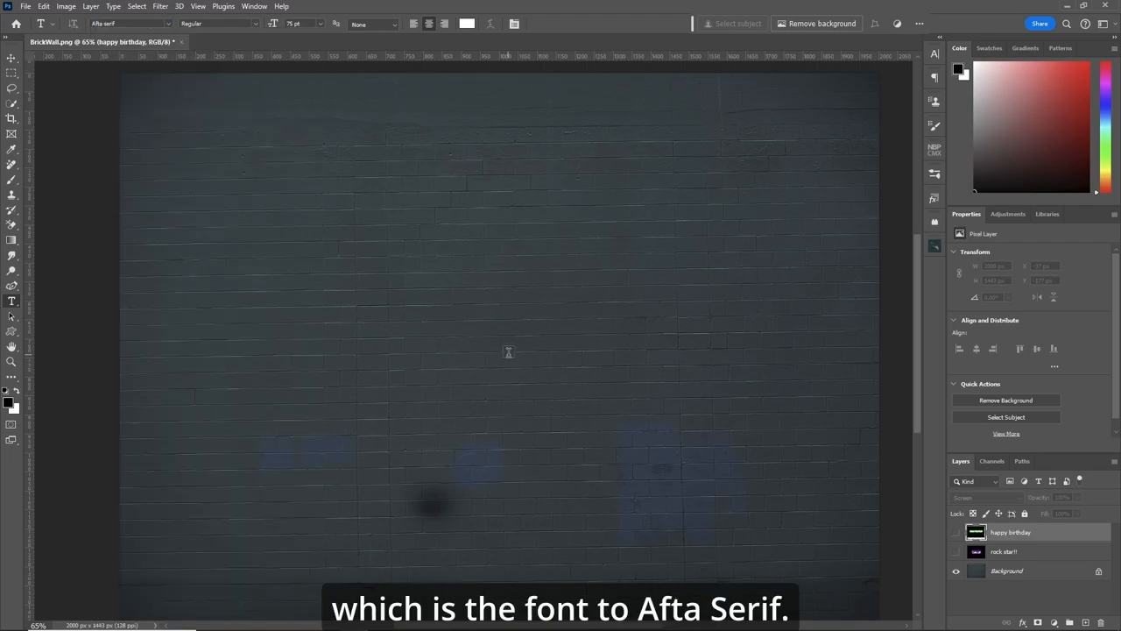
left_click(438, 302)
type("I LOV")
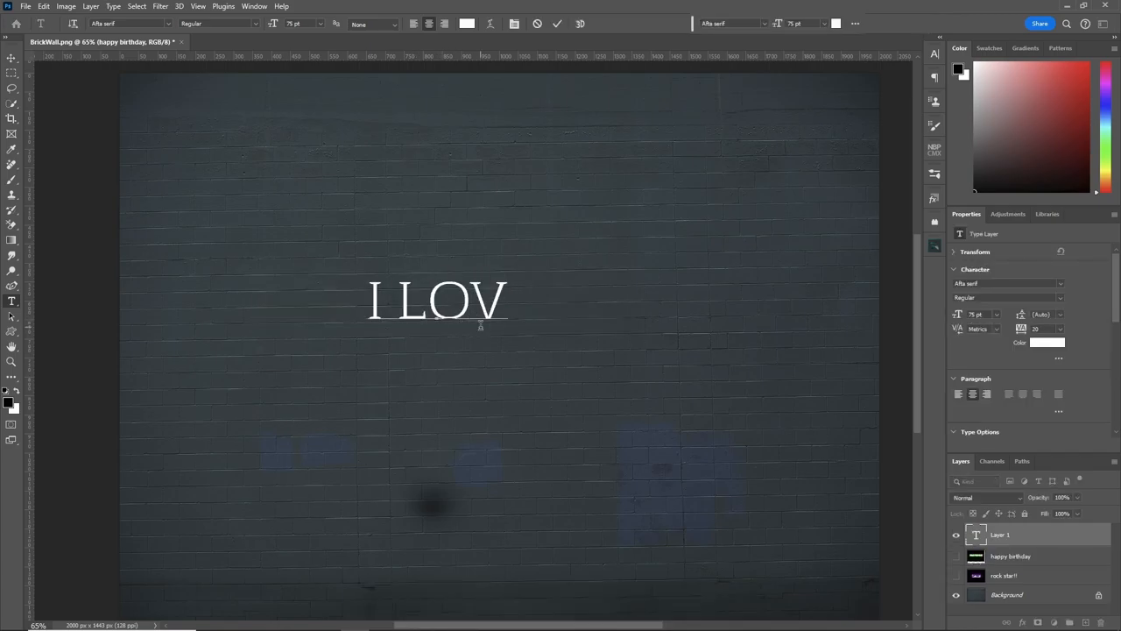
type("E YOU")
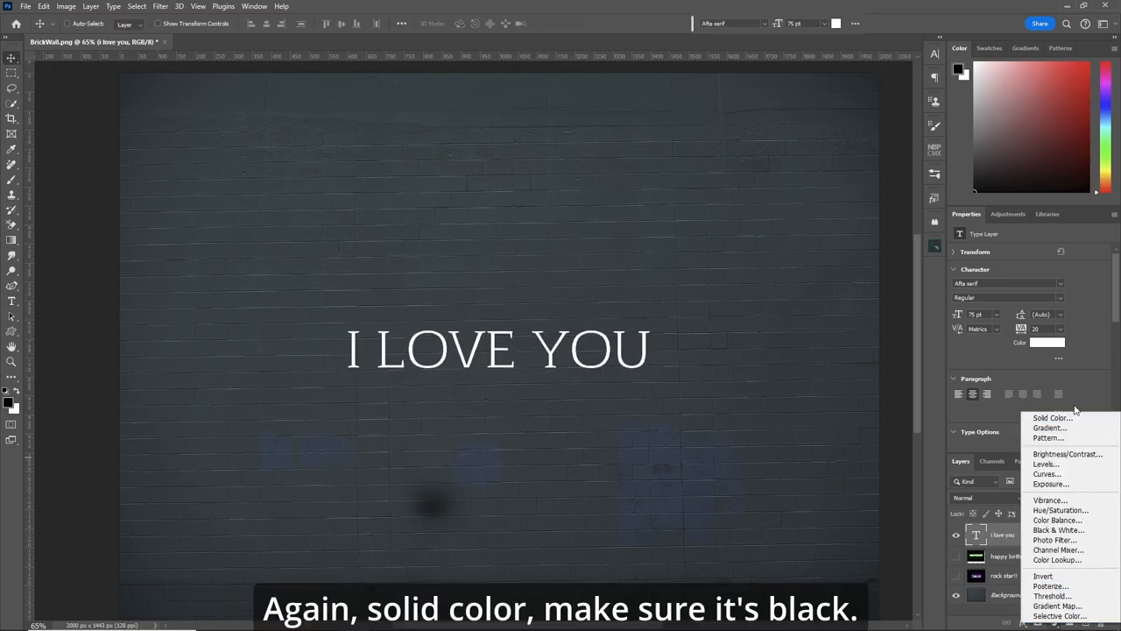
Step: Add a black Solid Color fill beneath I LOVE YOU and merge both into one layer
left_click(1052, 417)
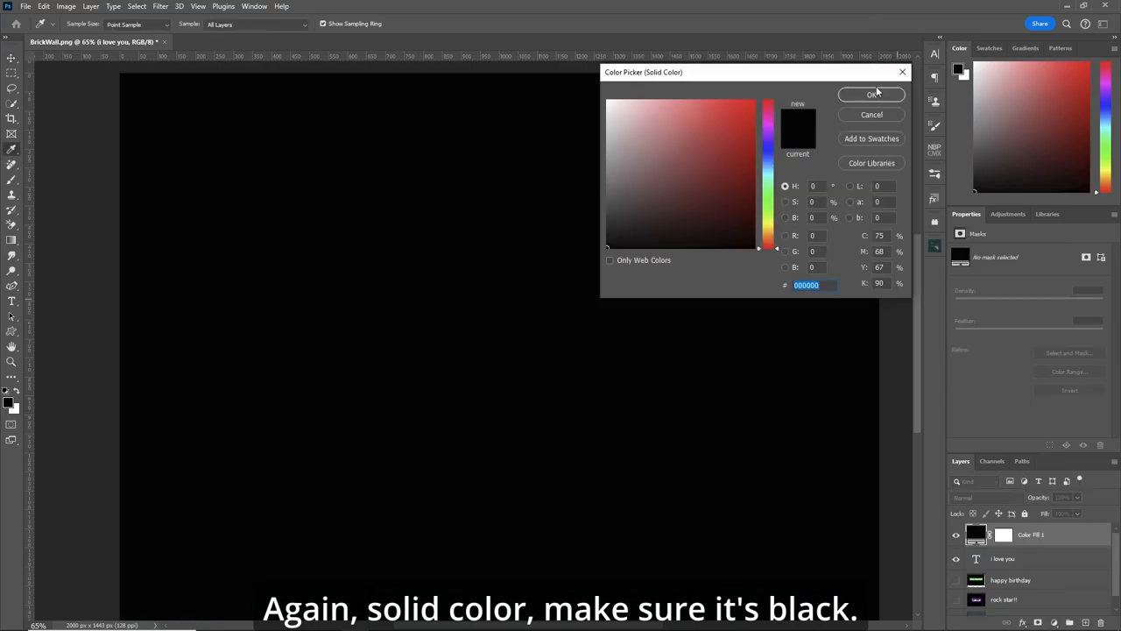
left_click(871, 95)
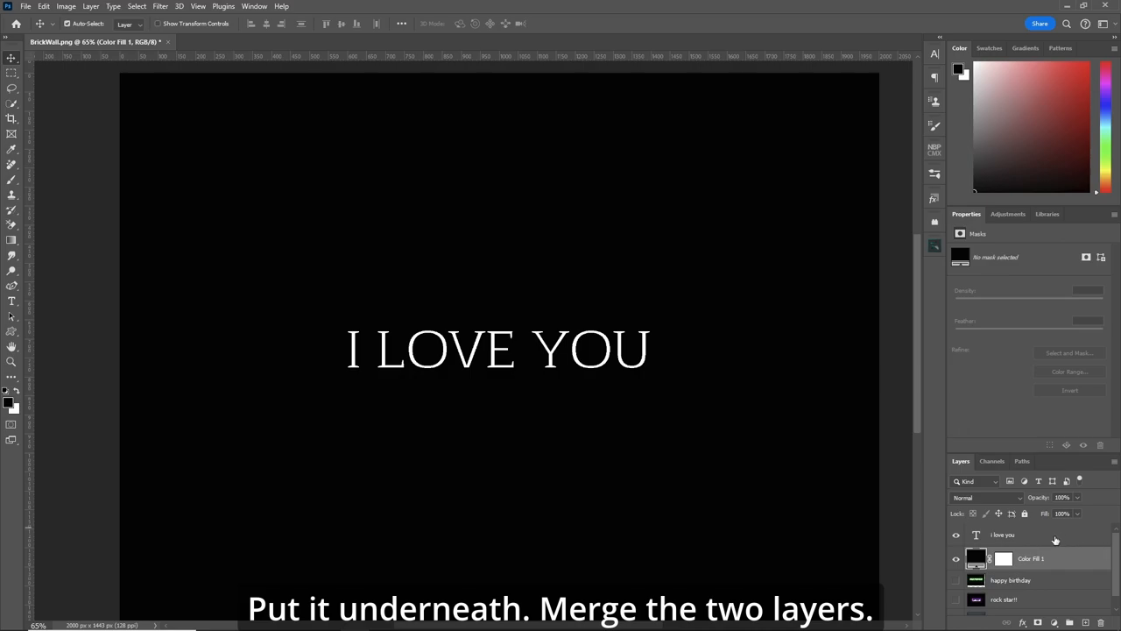
right_click(1030, 557)
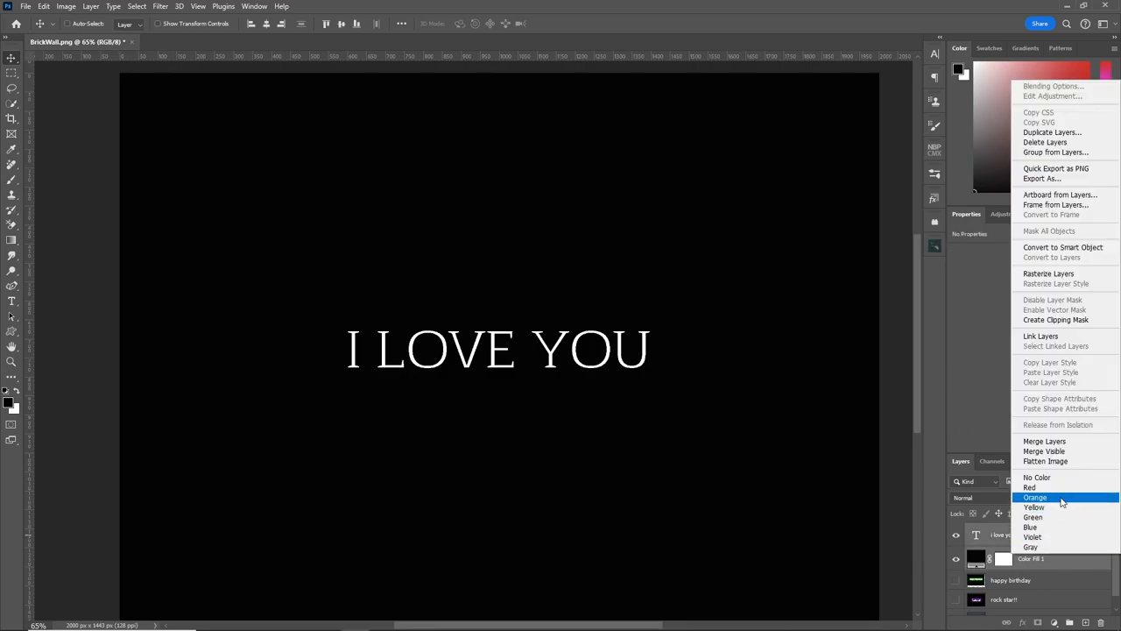
left_click(160, 7)
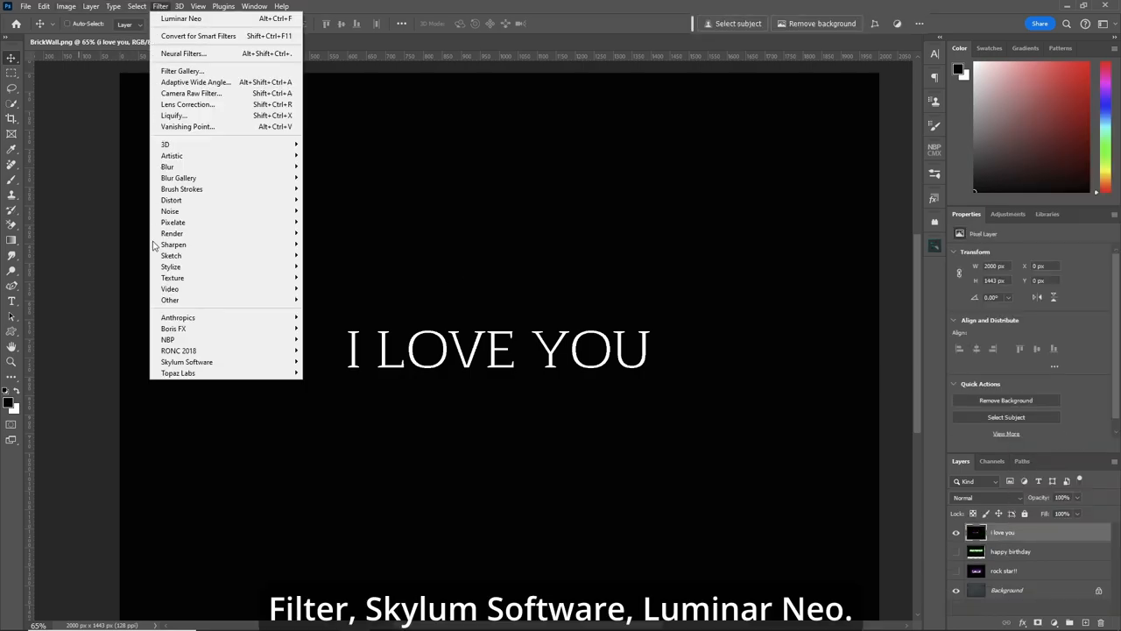
Step: Open the merged layer in Luminar Neo and switch from presets to the editing tools
left_click(324, 368)
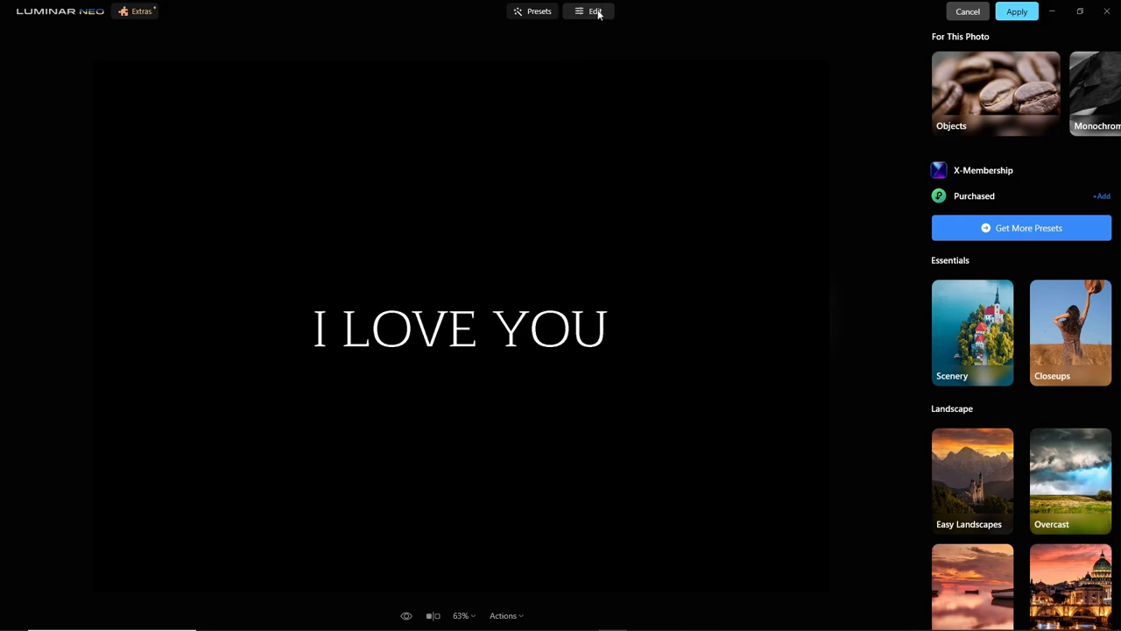
left_click(589, 10)
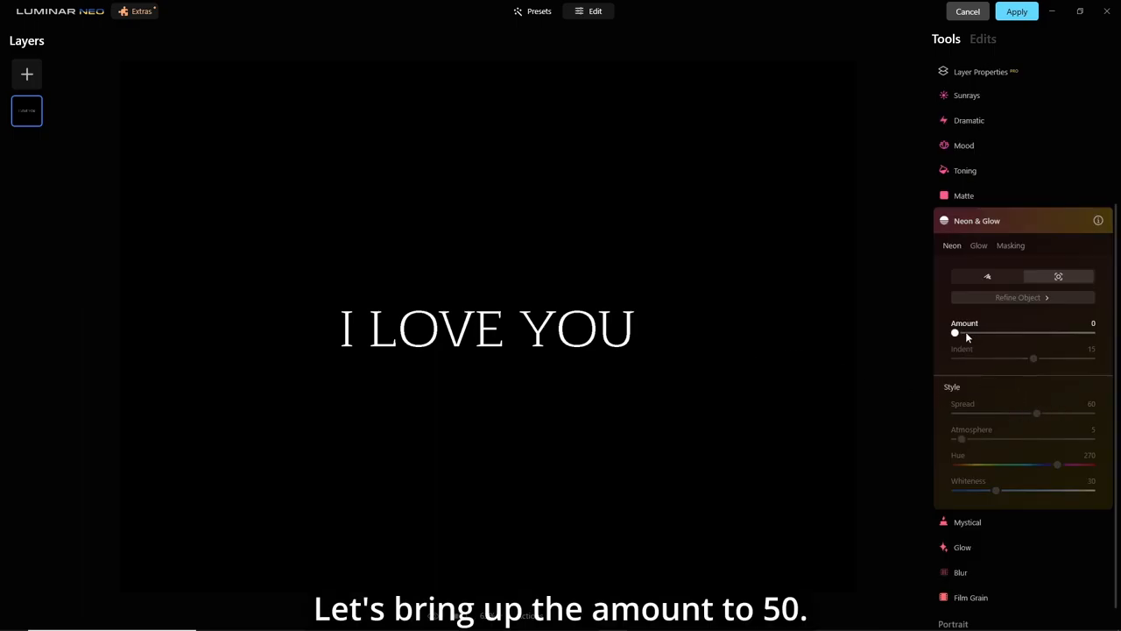
Step: Raise the neon amount to 50 and set the hue to 0 for a red glow
left_click_drag(955, 333, 1008, 333)
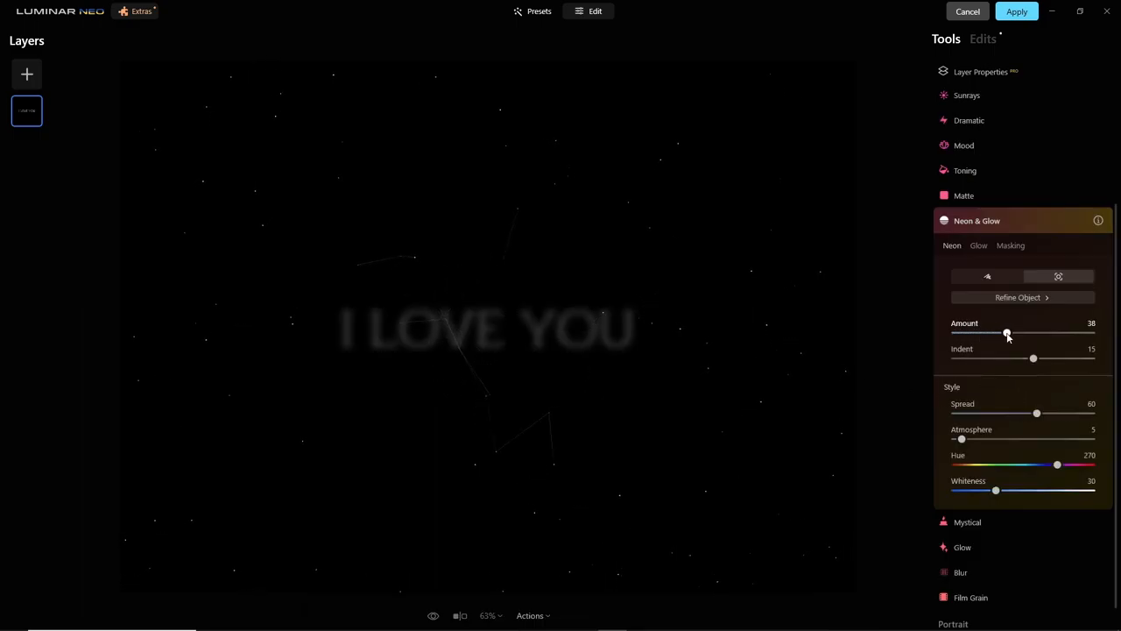
left_click_drag(1007, 333, 1023, 333)
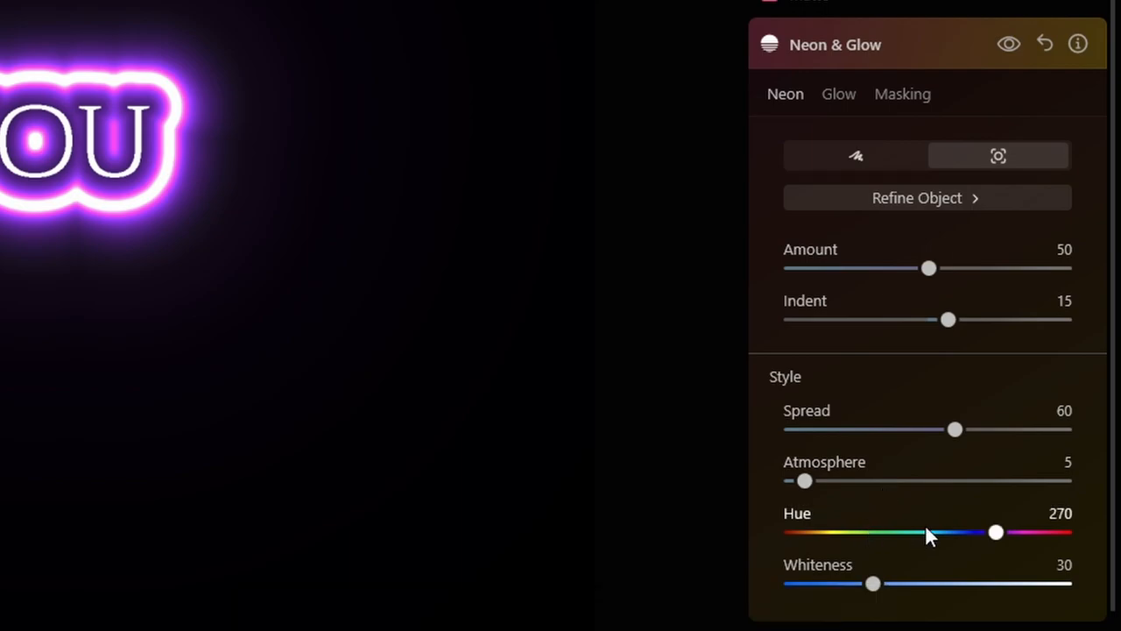
left_click_drag(995, 533, 931, 533)
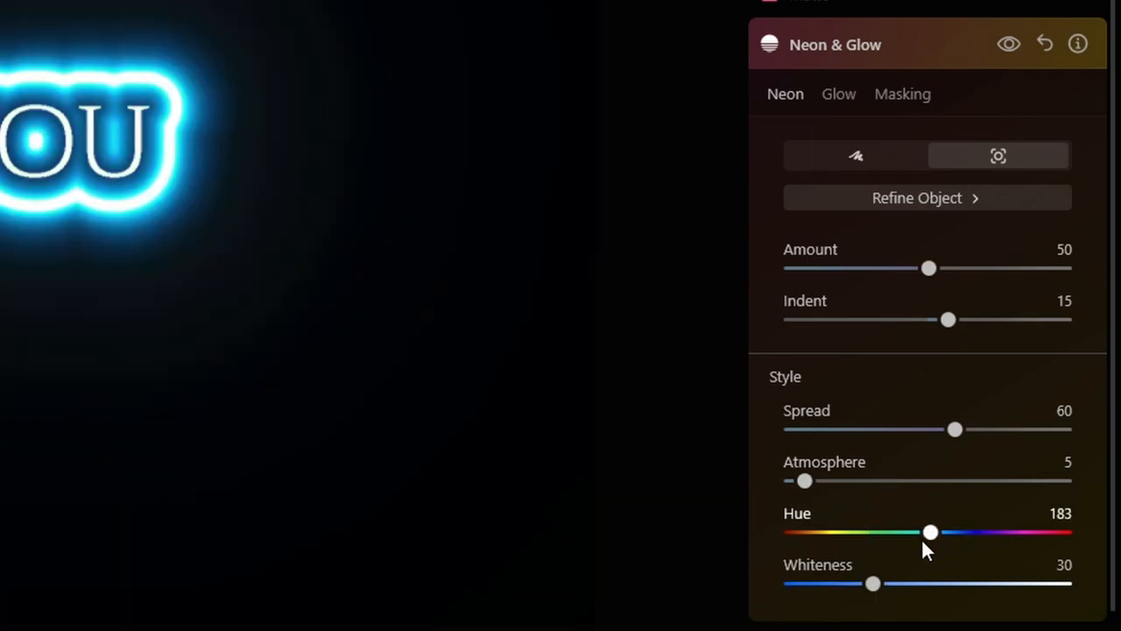
left_click_drag(931, 532, 790, 533)
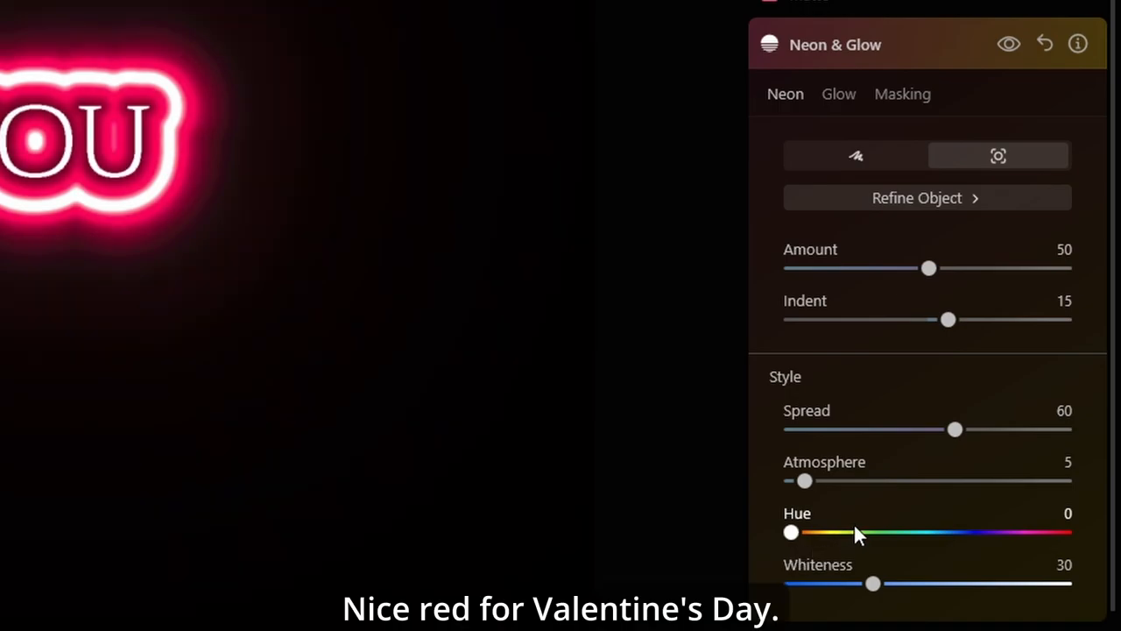
mouse_move(928, 287)
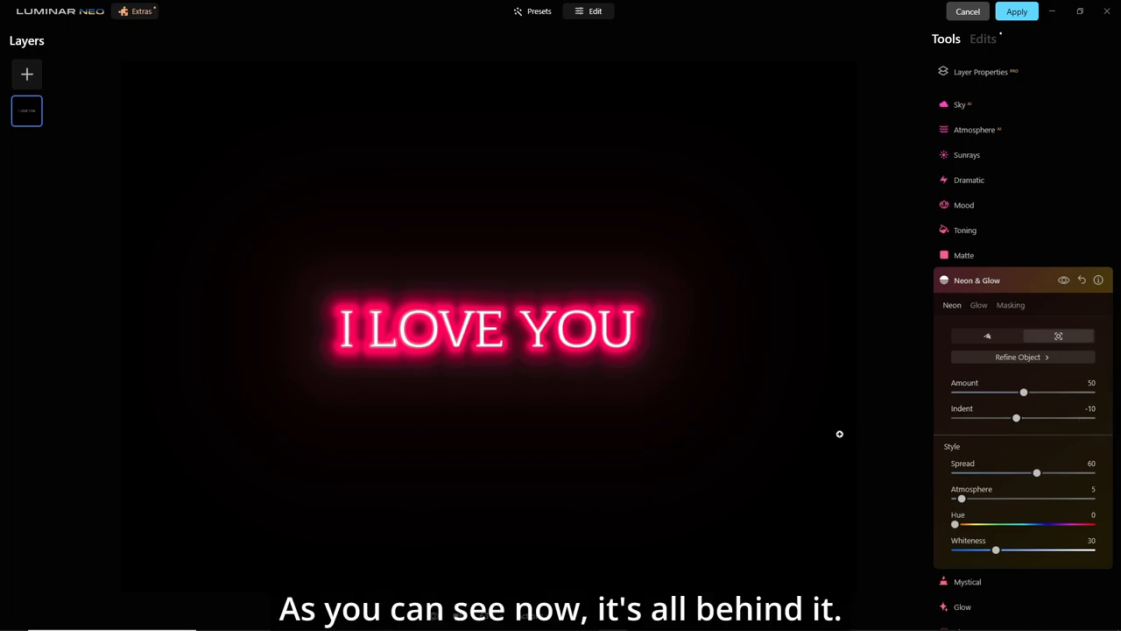
mouse_move(750, 439)
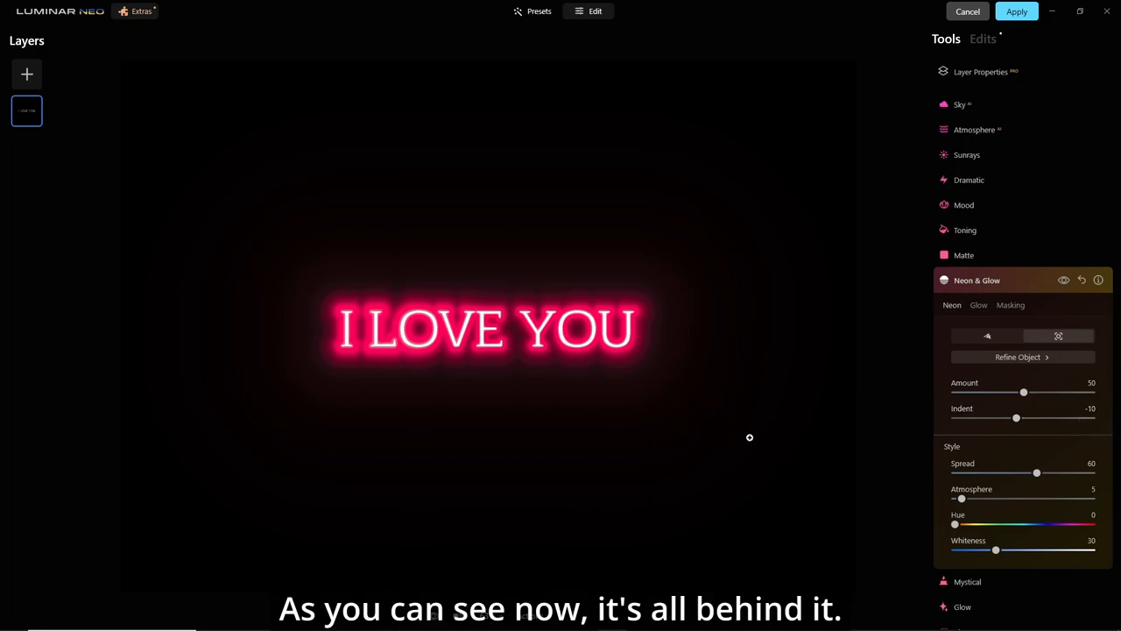
Step: Adjust the glow whiteness to about 21, toning it back down after overshooting
left_click_drag(996, 550, 1014, 550)
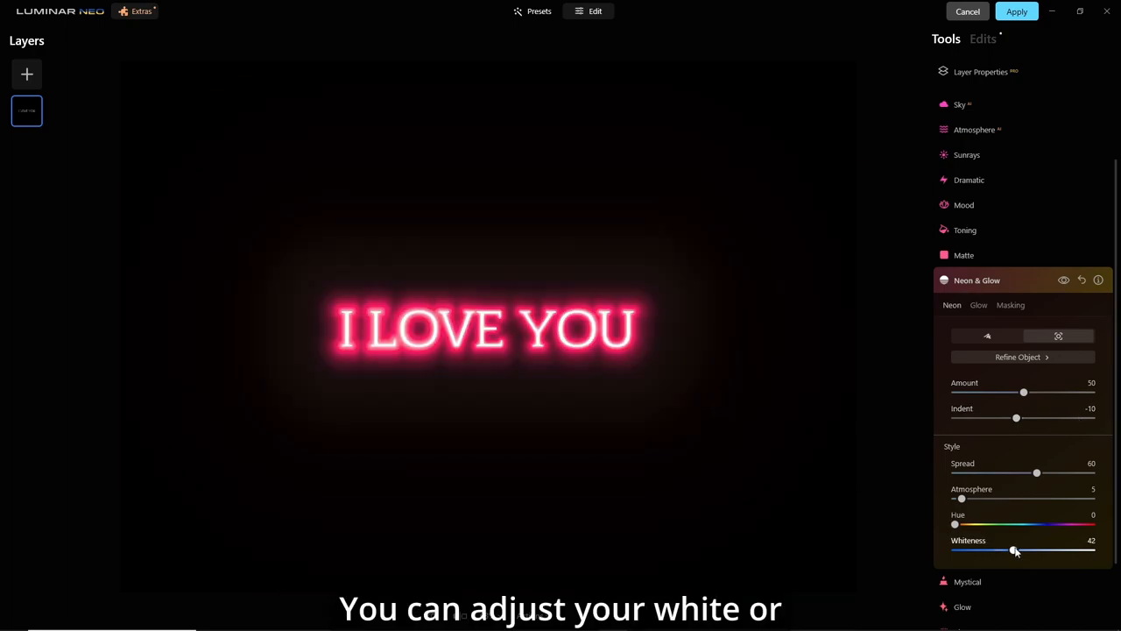
left_click_drag(1014, 551, 985, 551)
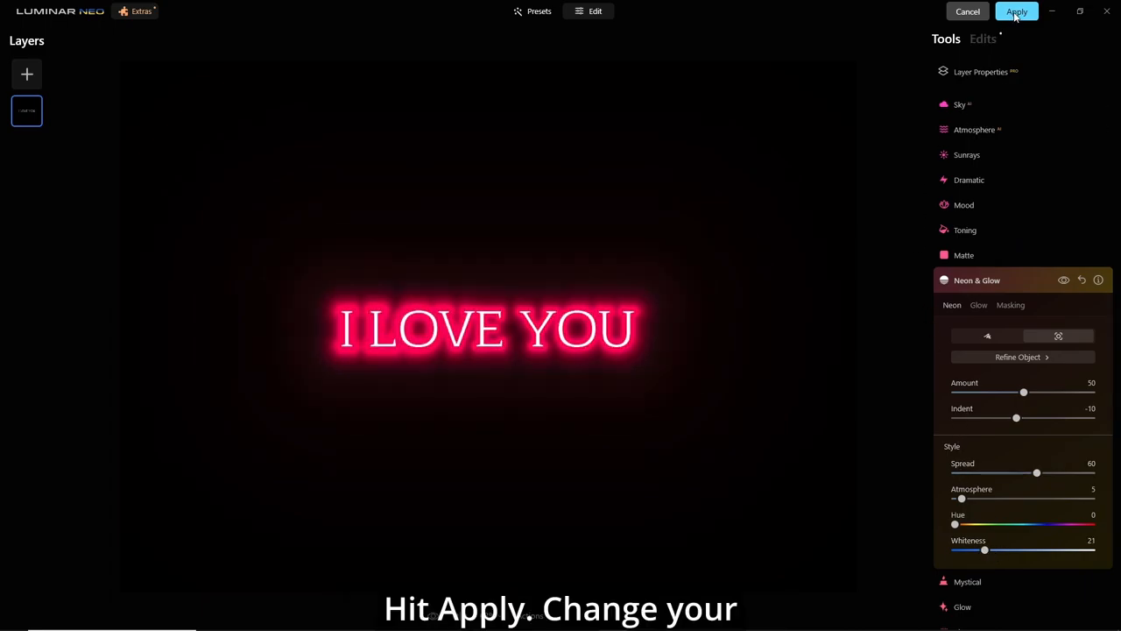
Step: Apply the neon effect back to Photoshop and set the layer blend mode to Screen
left_click(1016, 11)
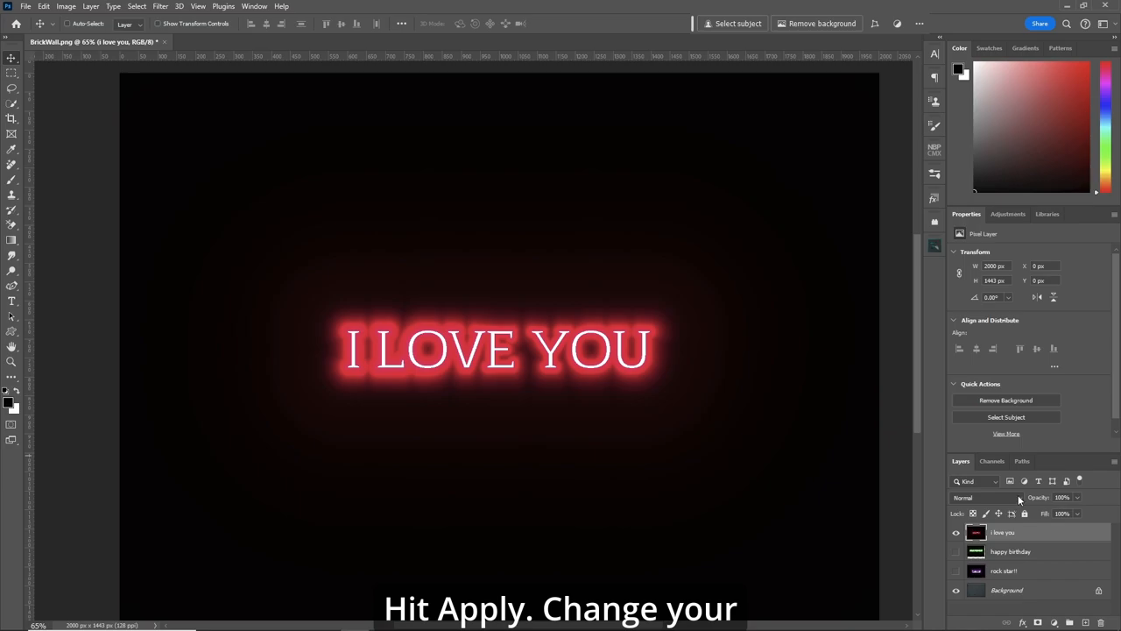
left_click(988, 498)
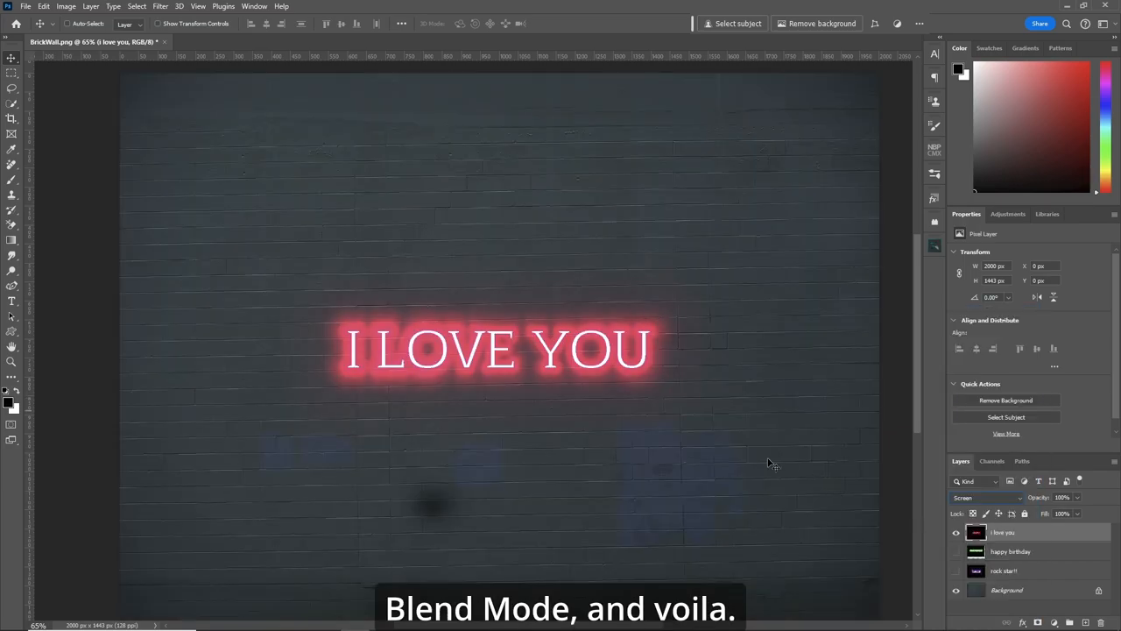
mouse_move(687, 417)
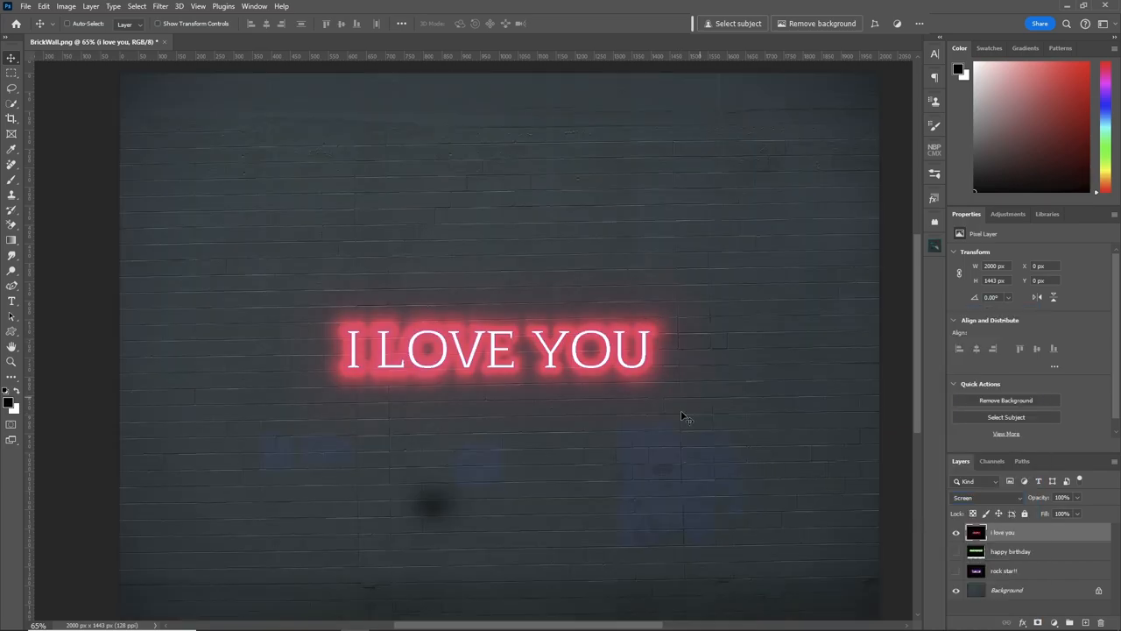